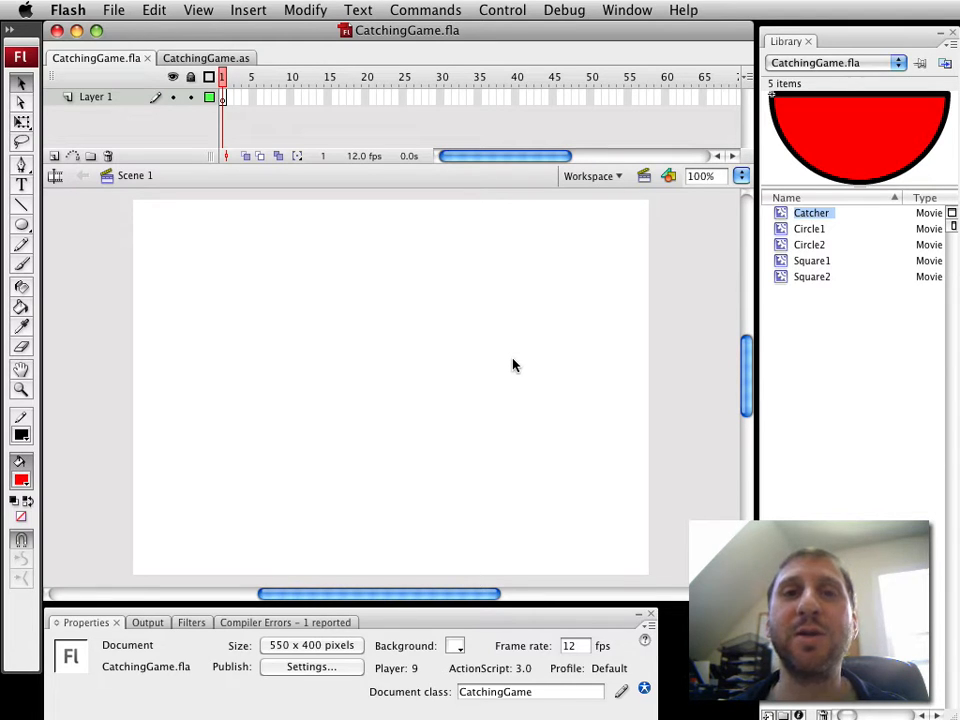
mouse_move(500, 263)
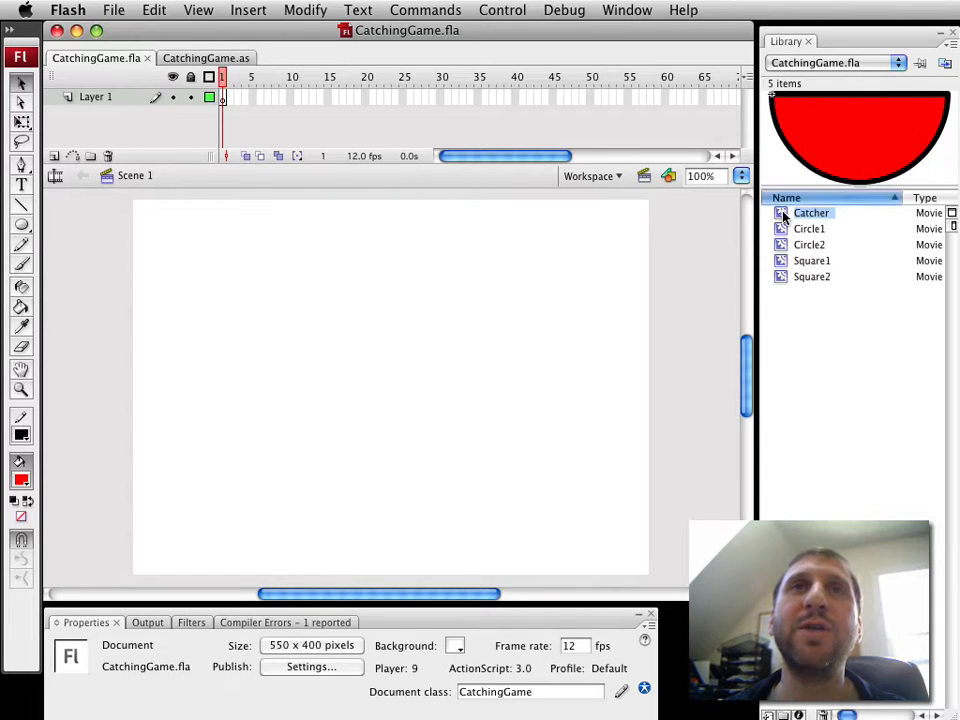
Step: Inspect the Catcher symbol's linkage class, then open Square1 and the blue Square2 symbol
double_click(811, 212)
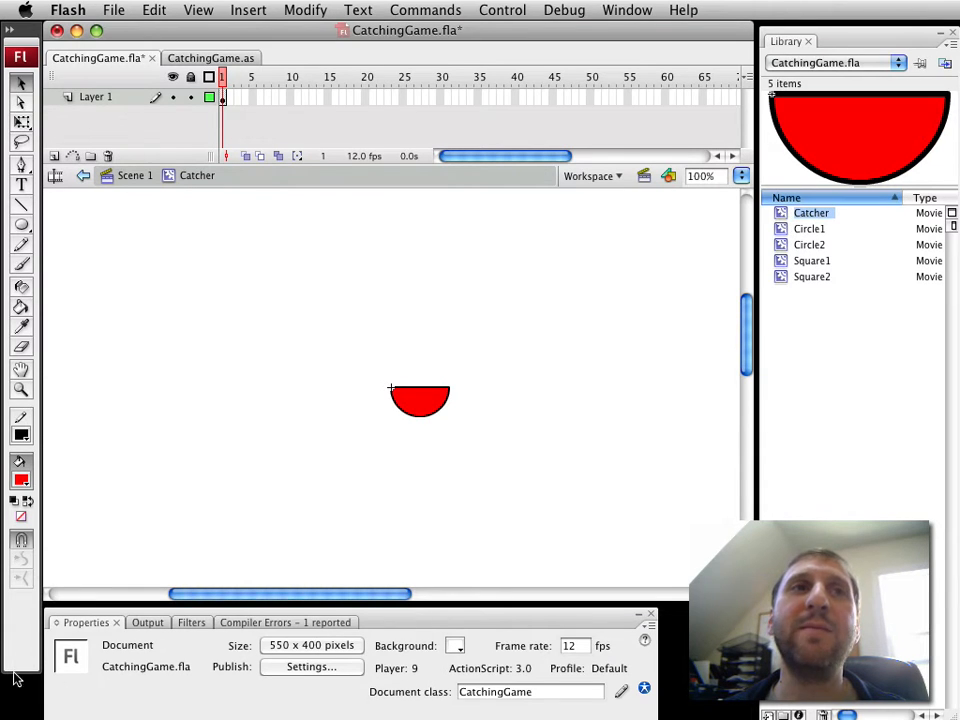
left_click(811, 212)
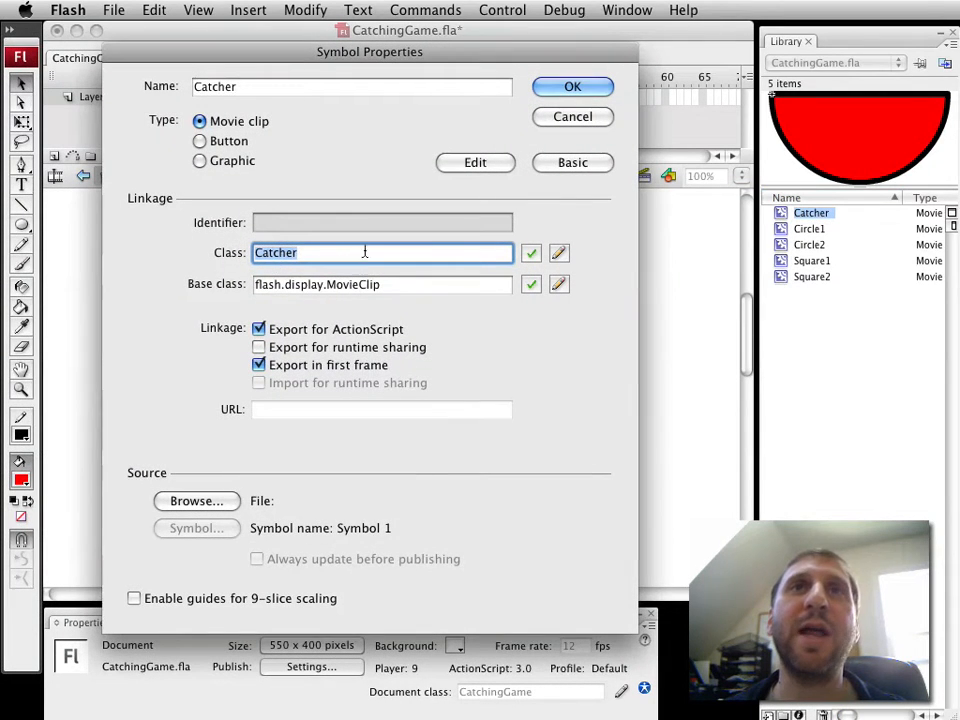
left_click(572, 86)
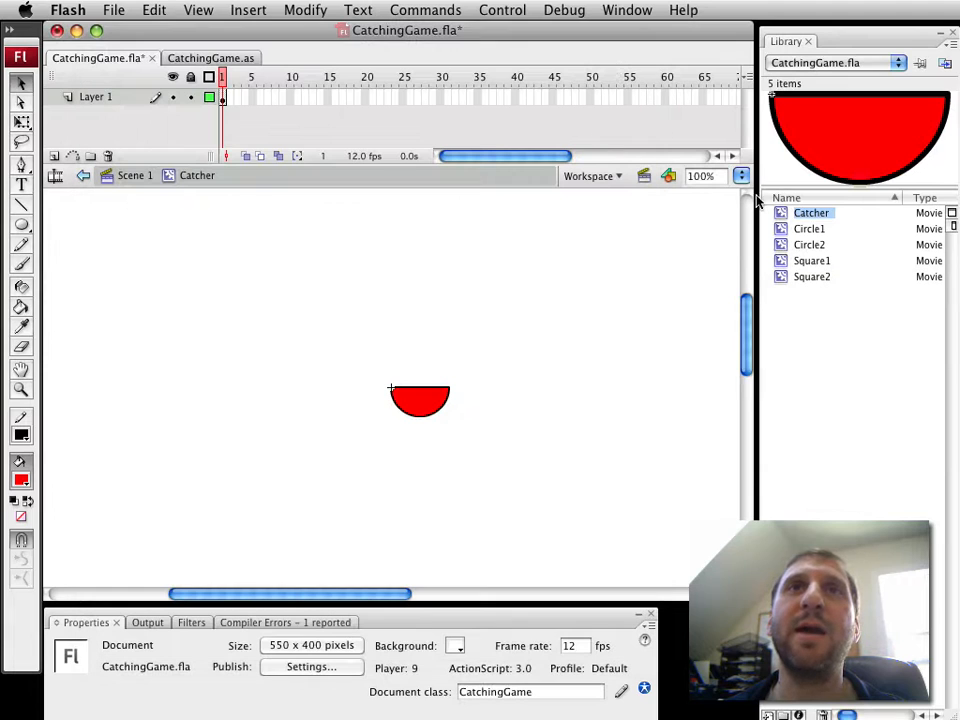
left_click(809, 228)
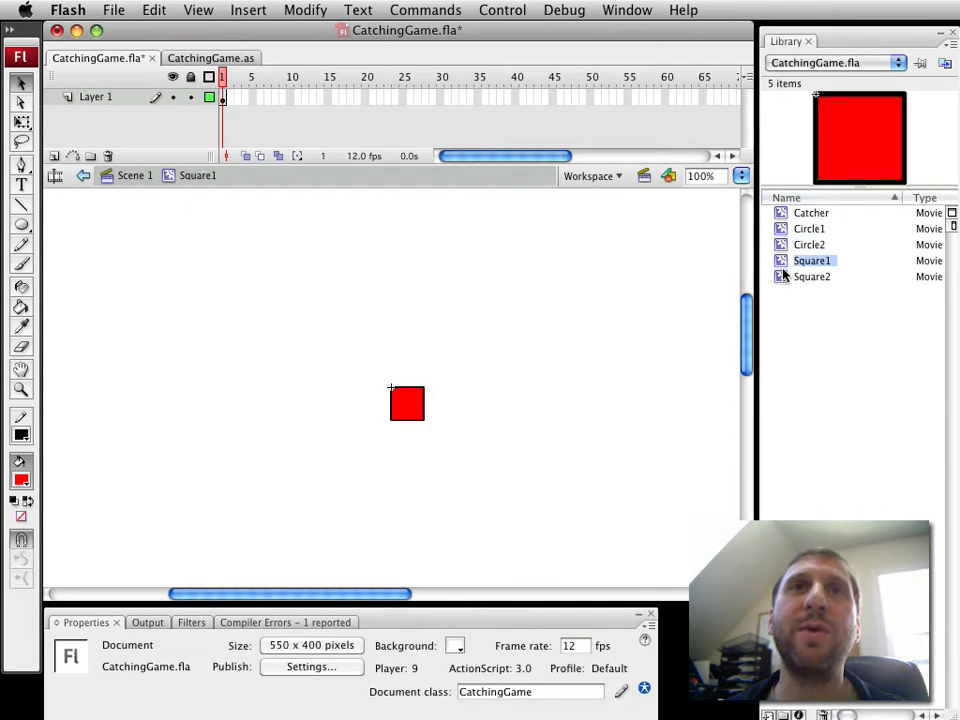
left_click(812, 277)
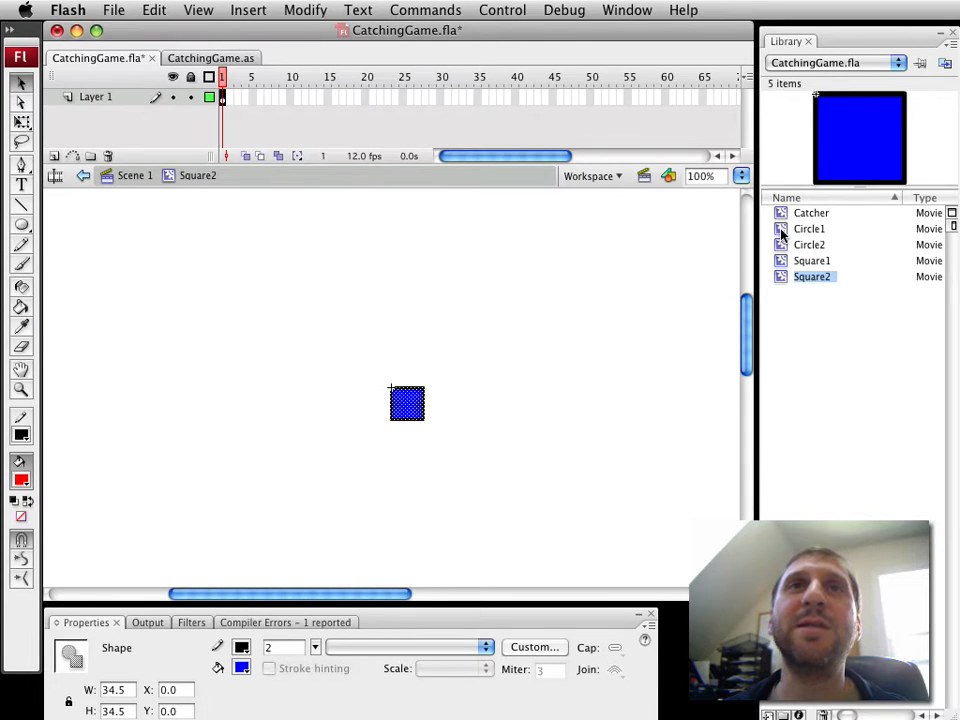
Step: View Circle1's linkage class in Symbol Properties and close the dialog
left_click(809, 228)
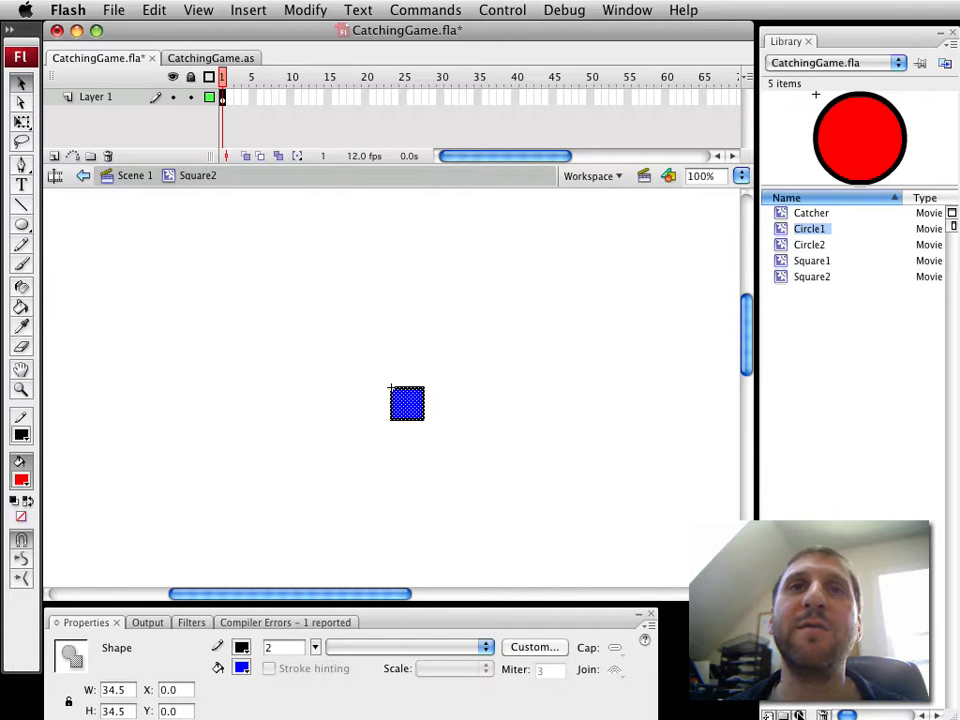
double_click(810, 228)
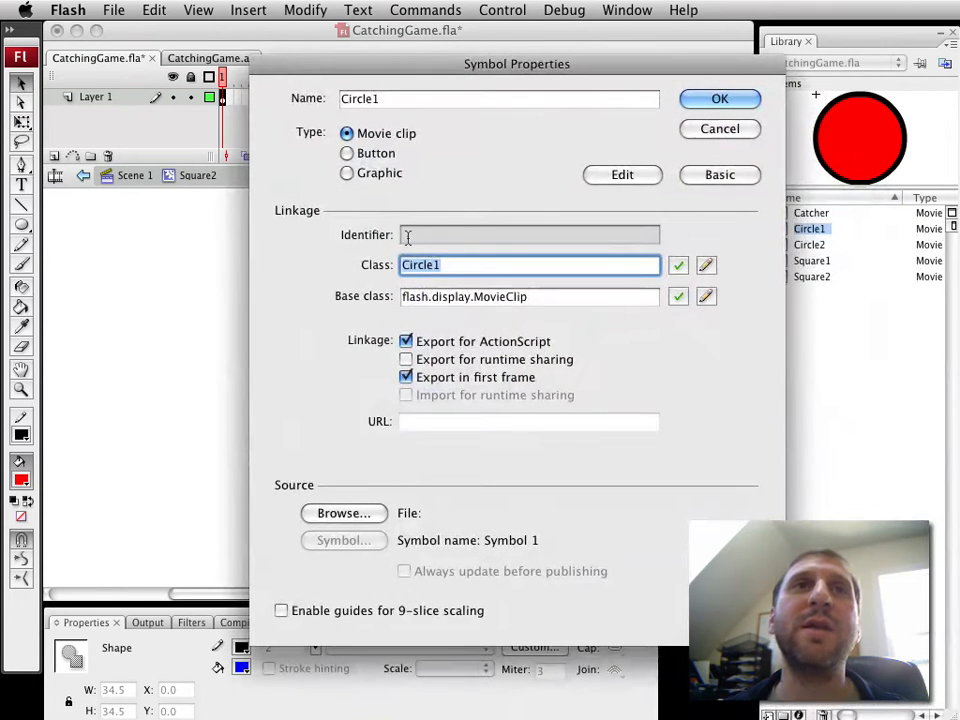
left_click(719, 98)
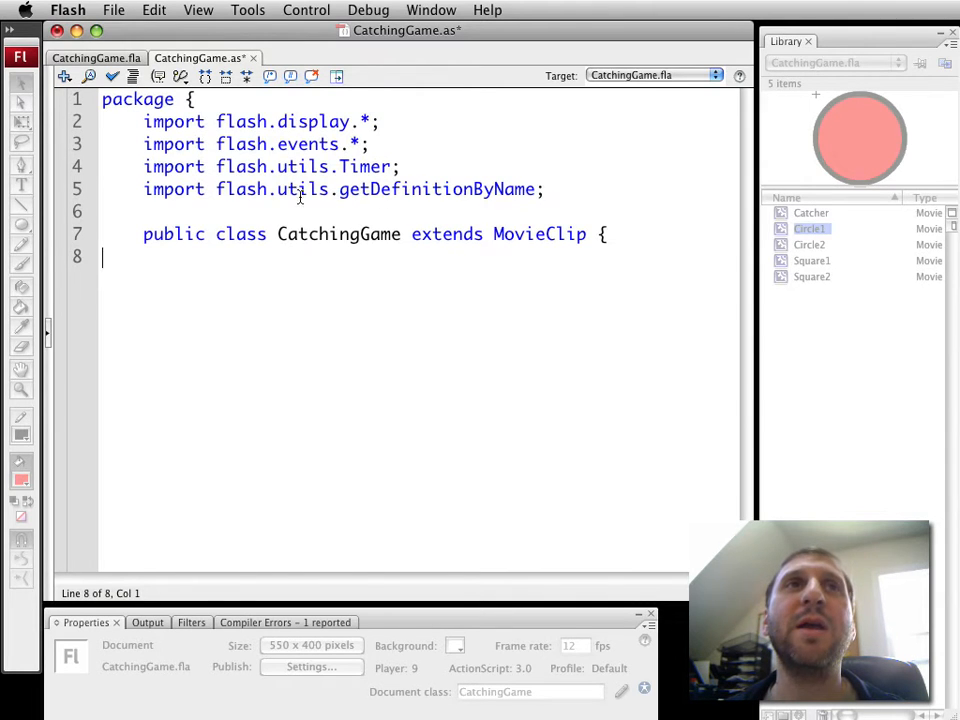
Step: Type 'var nextObject:Timer;' in the class body and start 'var objects:Array ='
double_click(436, 189)
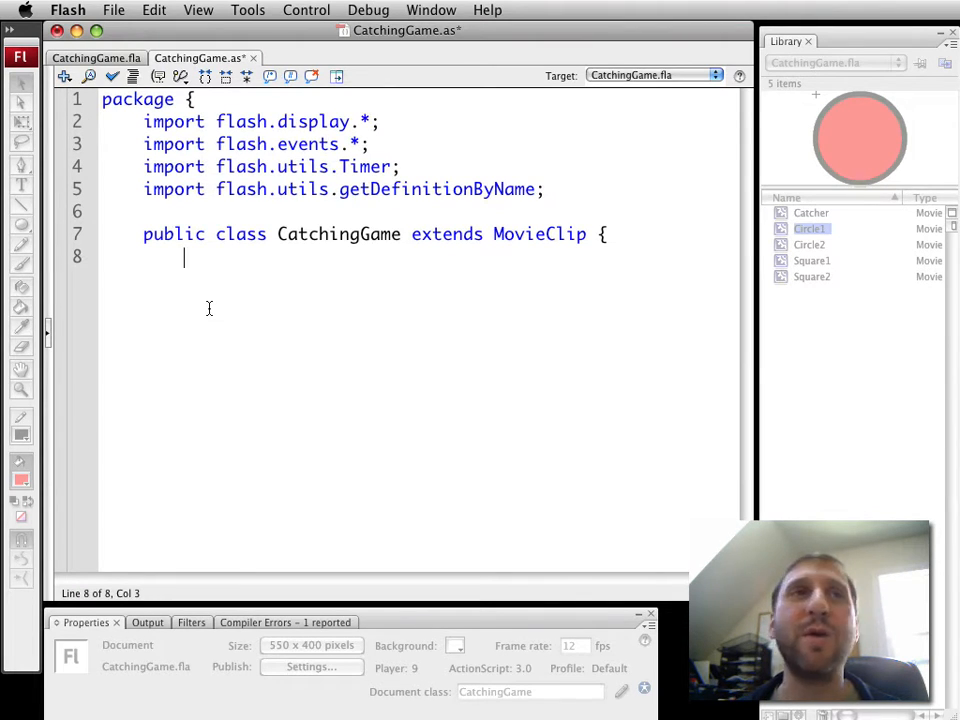
type("var")
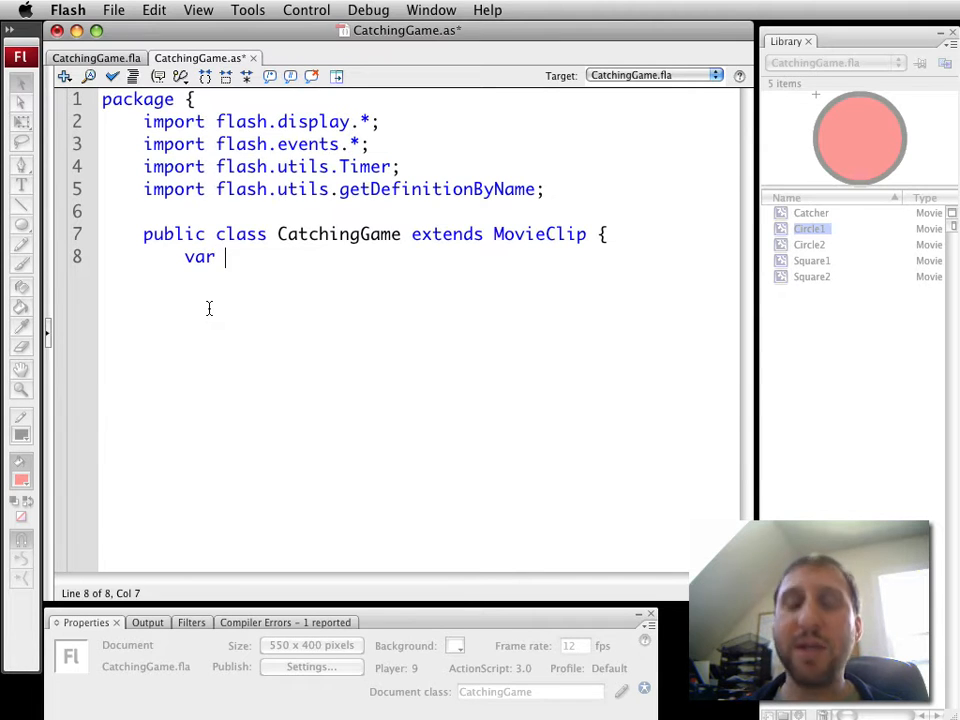
type("nextO")
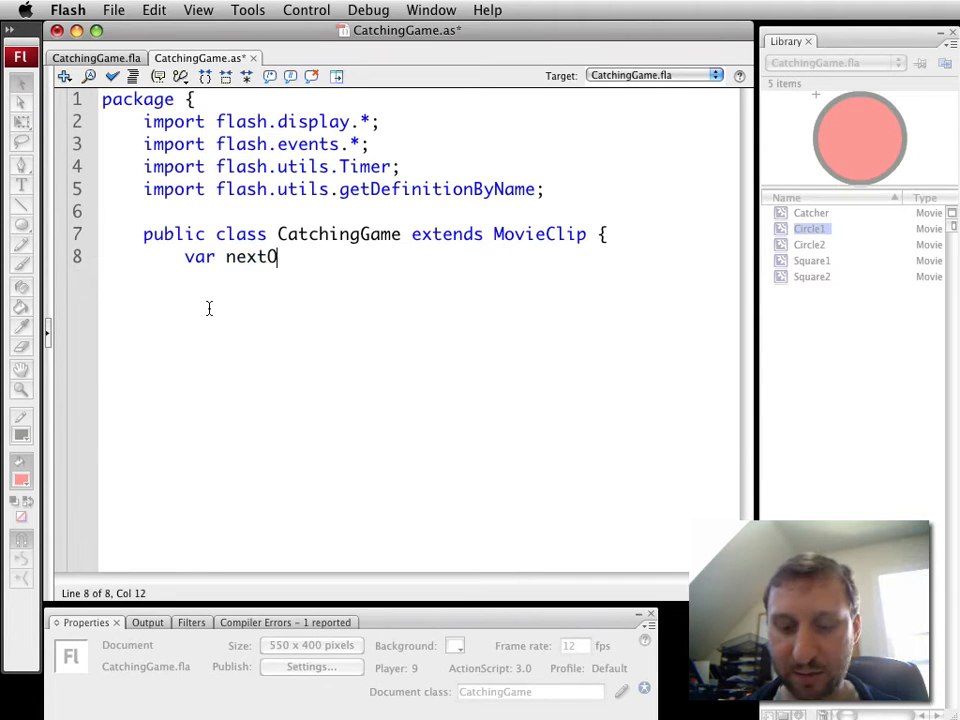
type("bject:Timer;")
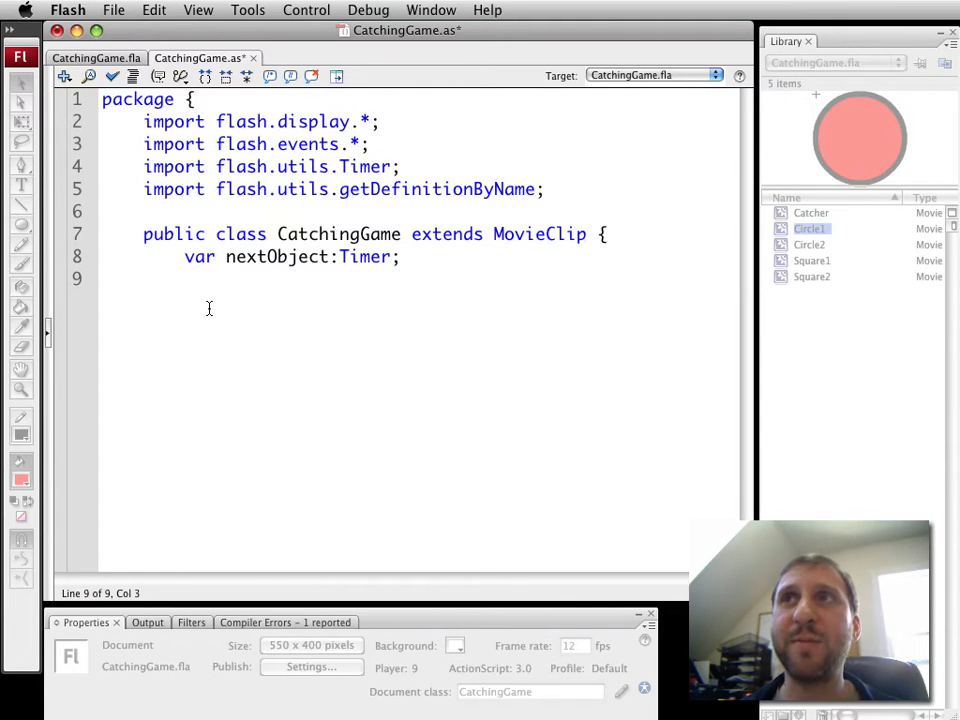
type("var ob")
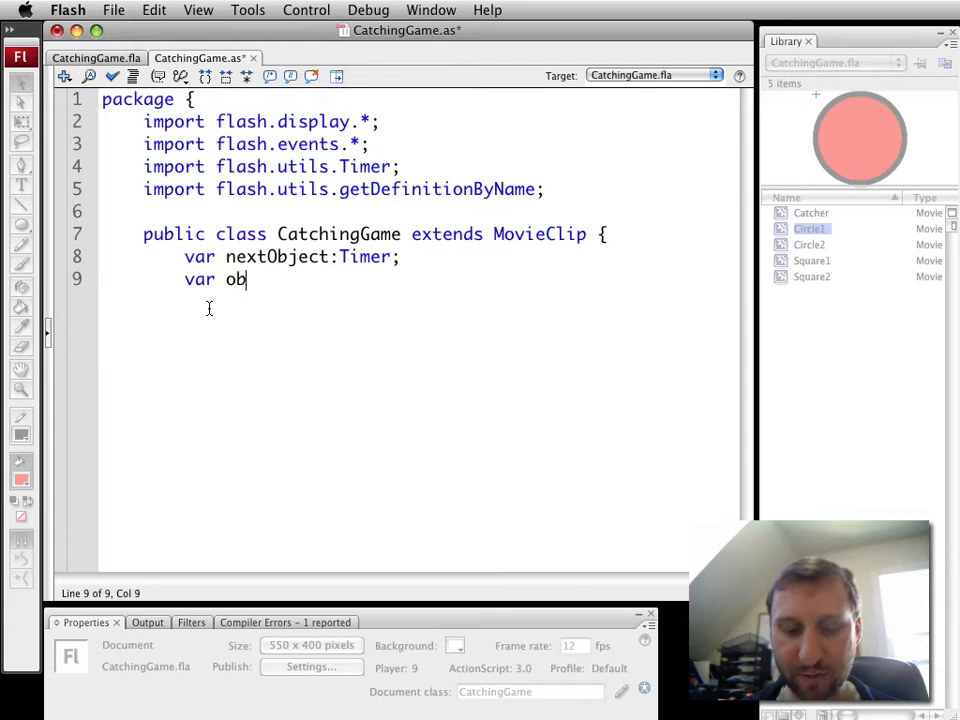
type("jects:")
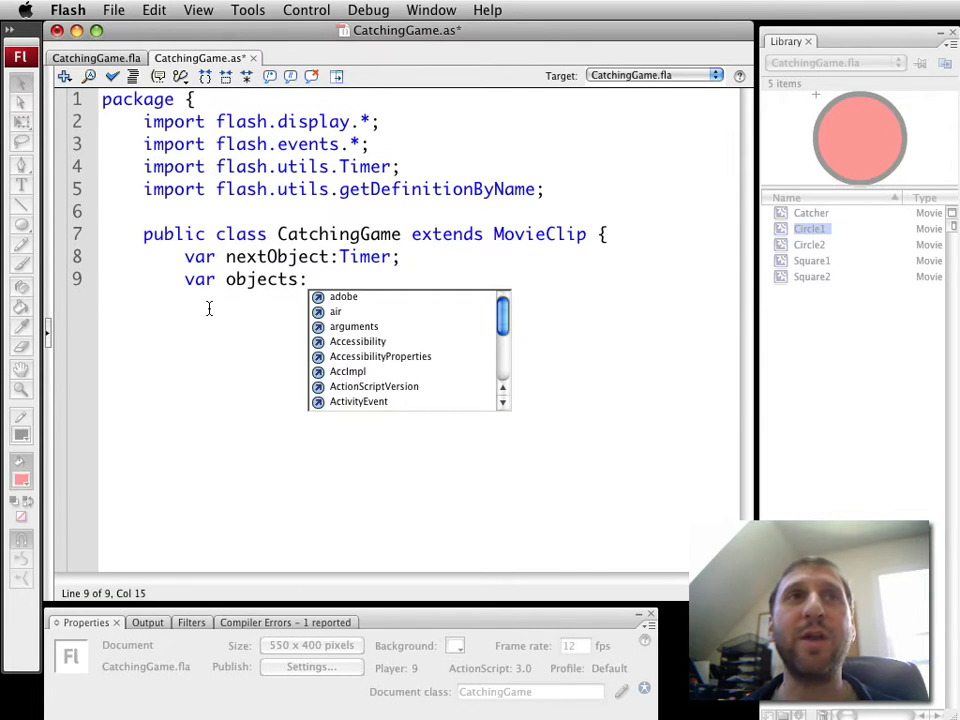
type("Ar")
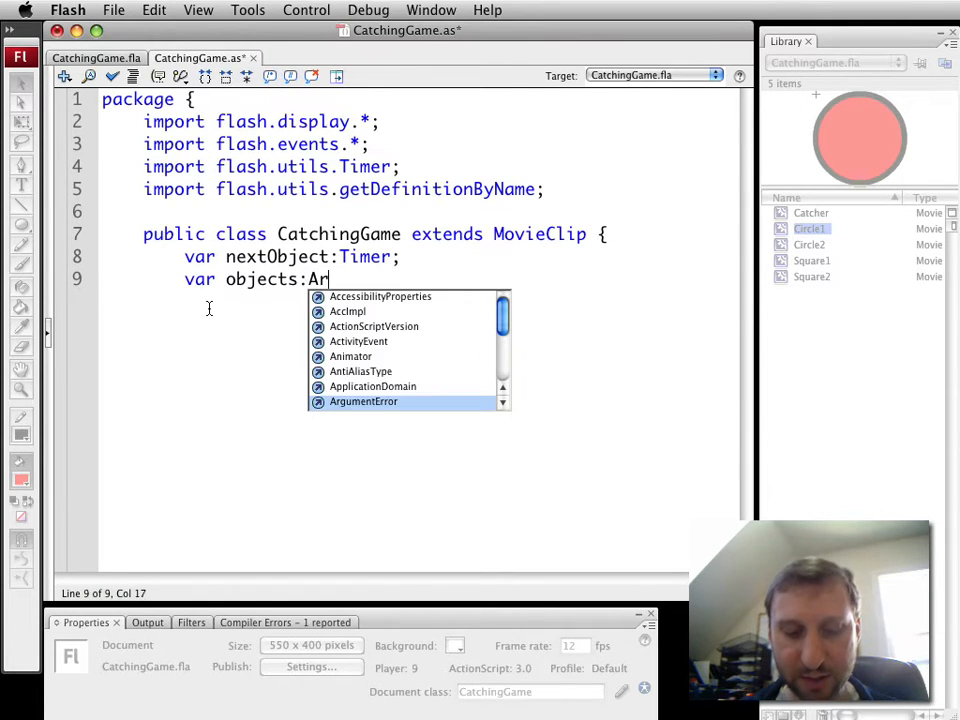
type("ray =")
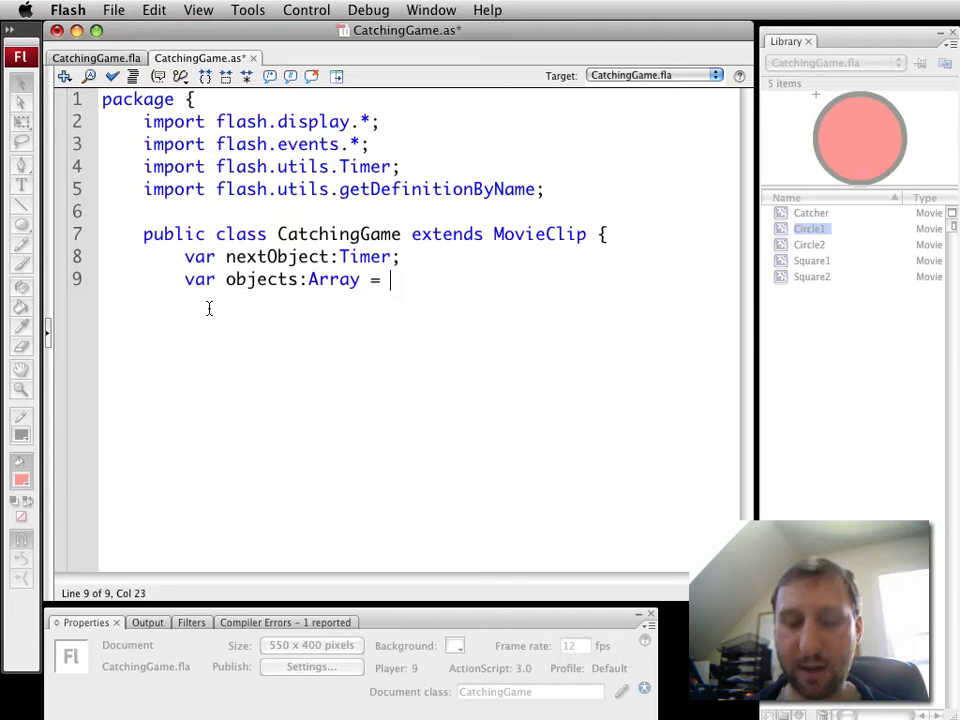
Step: Finish the objects array with new Array and declare const speed:Number = 7.0
type("new Array();")
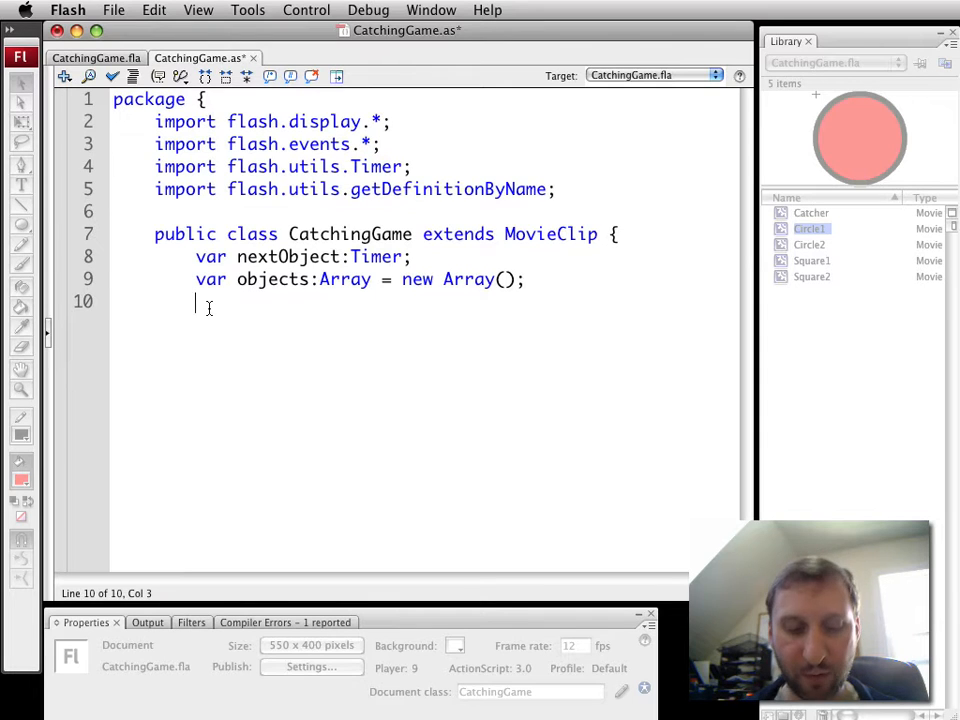
type("const")
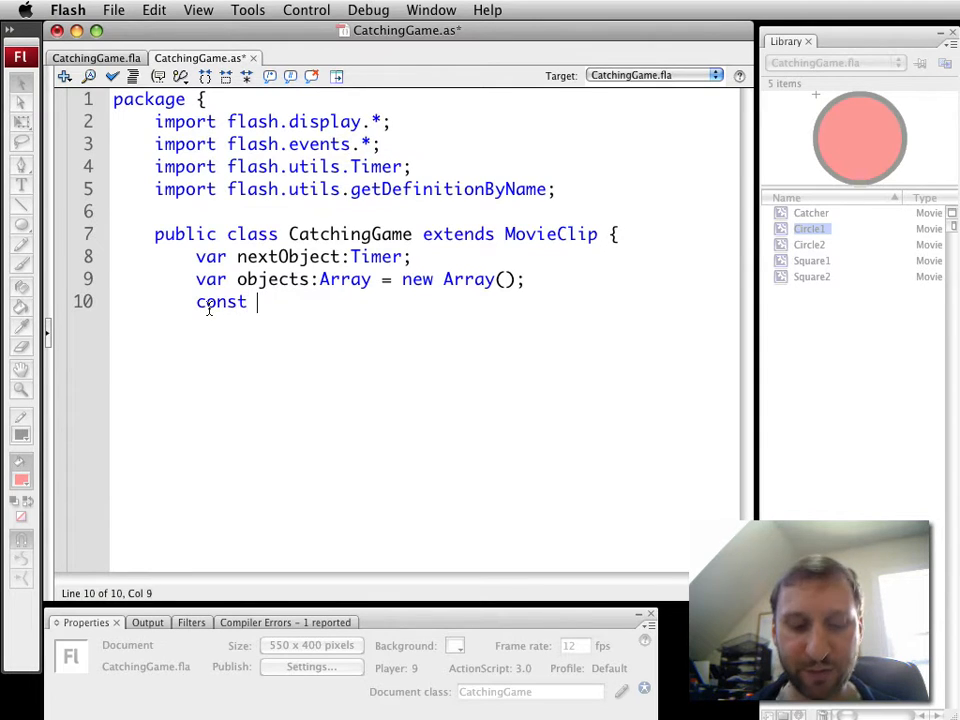
type("speed:")
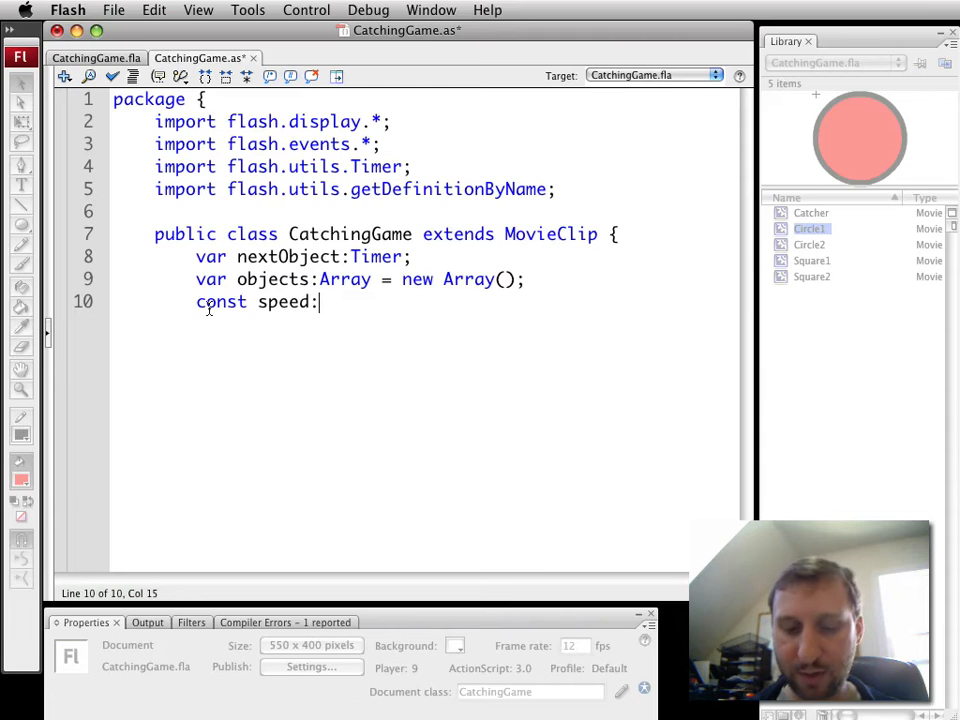
type("Number")
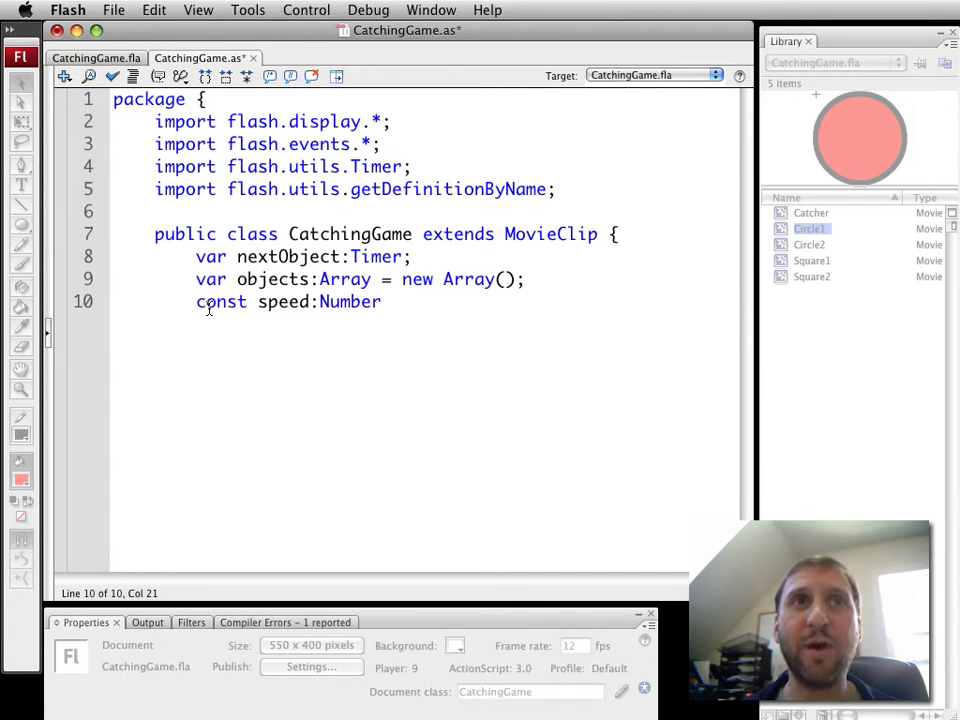
type("=")
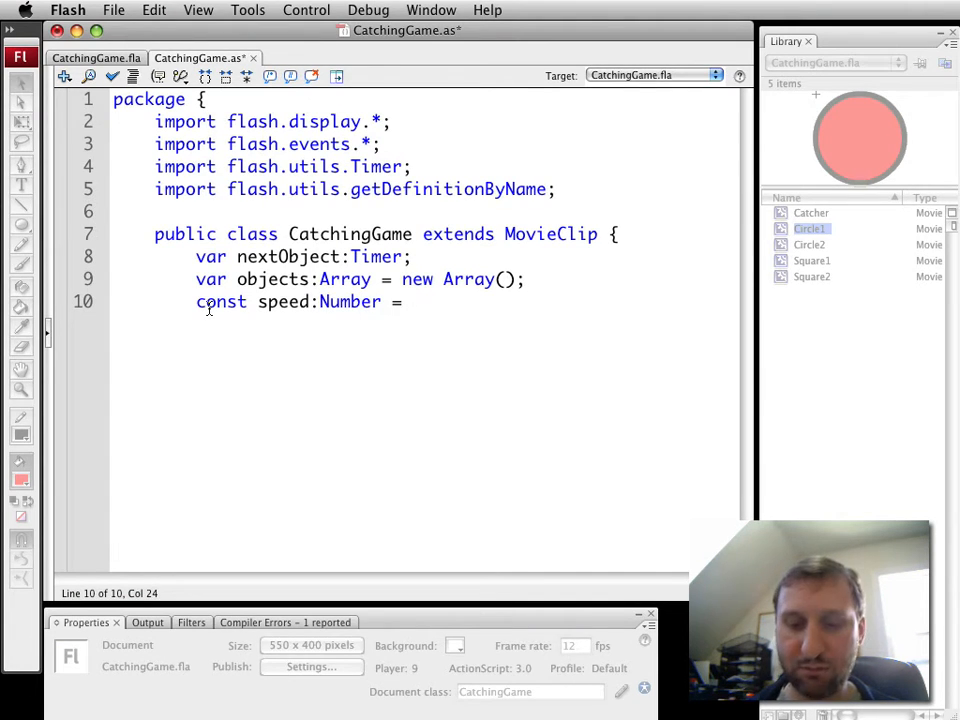
type("7.0;")
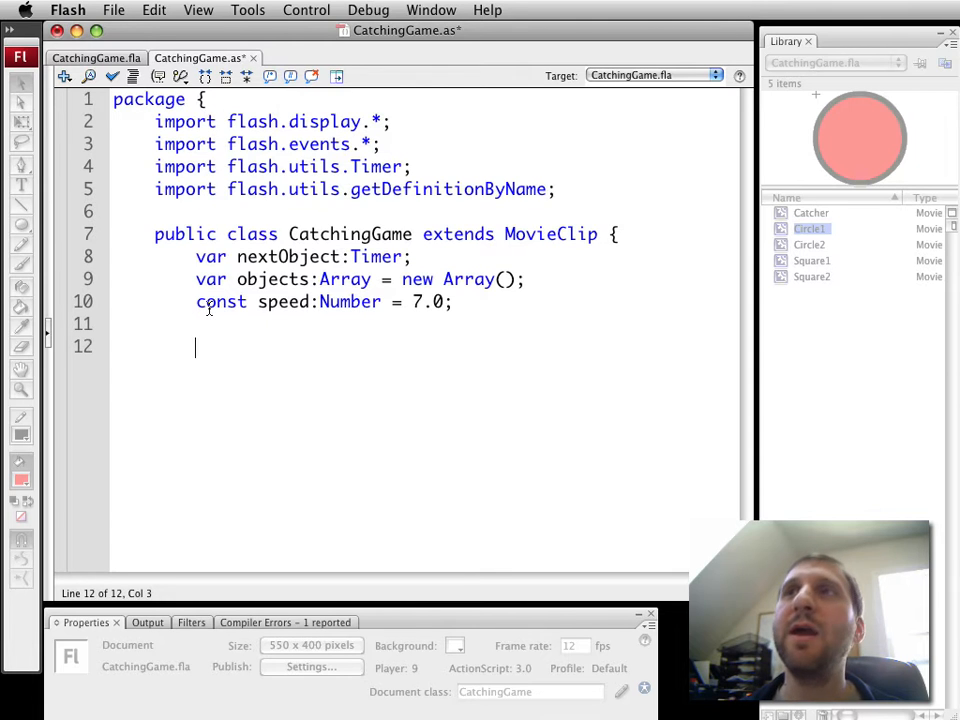
Step: Write the public CatchingGame() constructor calling setNextObject() and adding an ENTER_FRAME moveObject listener
type("pu")
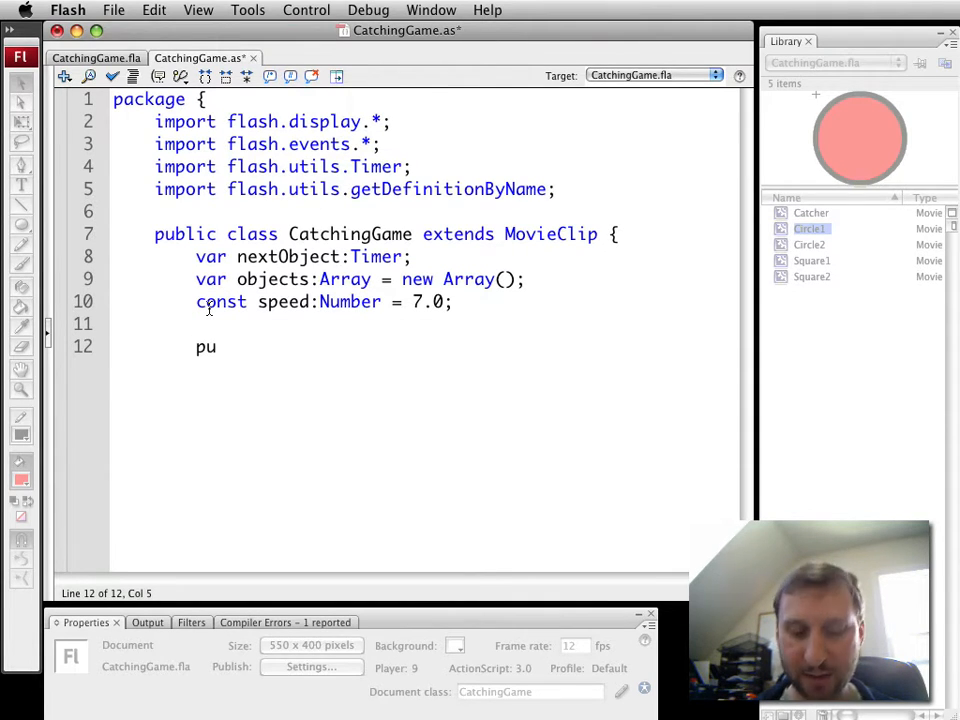
type("blic")
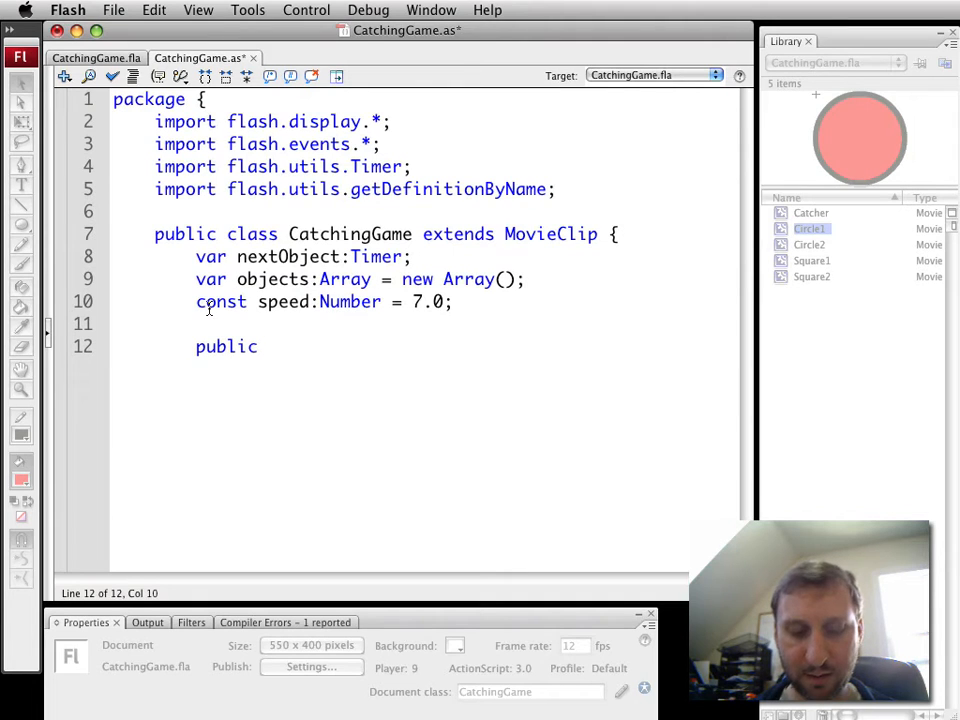
type("function C")
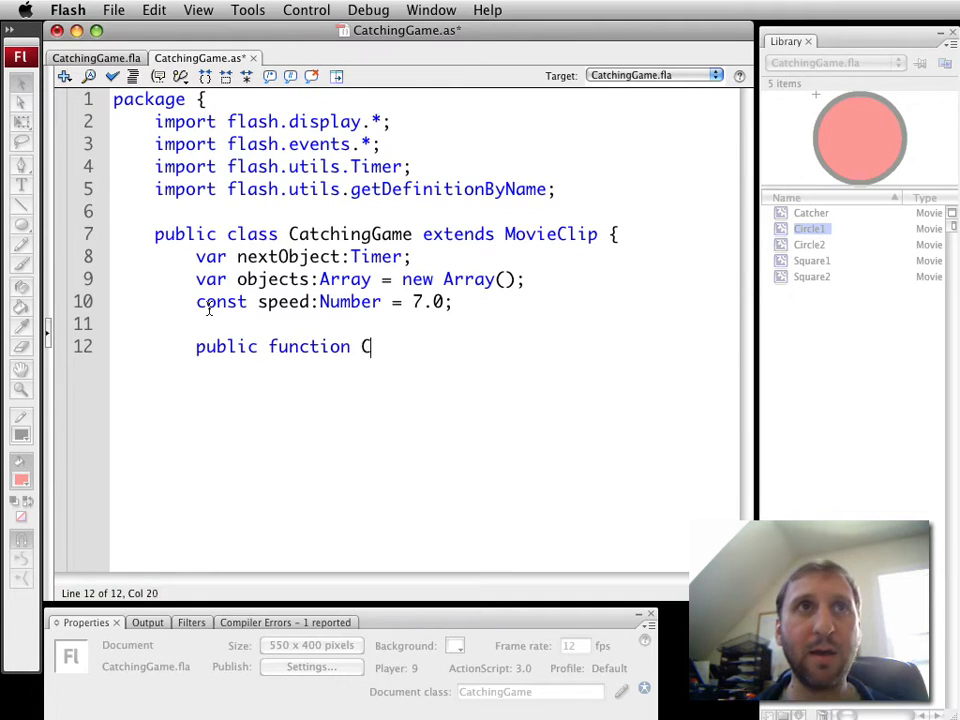
type("atchingGame")
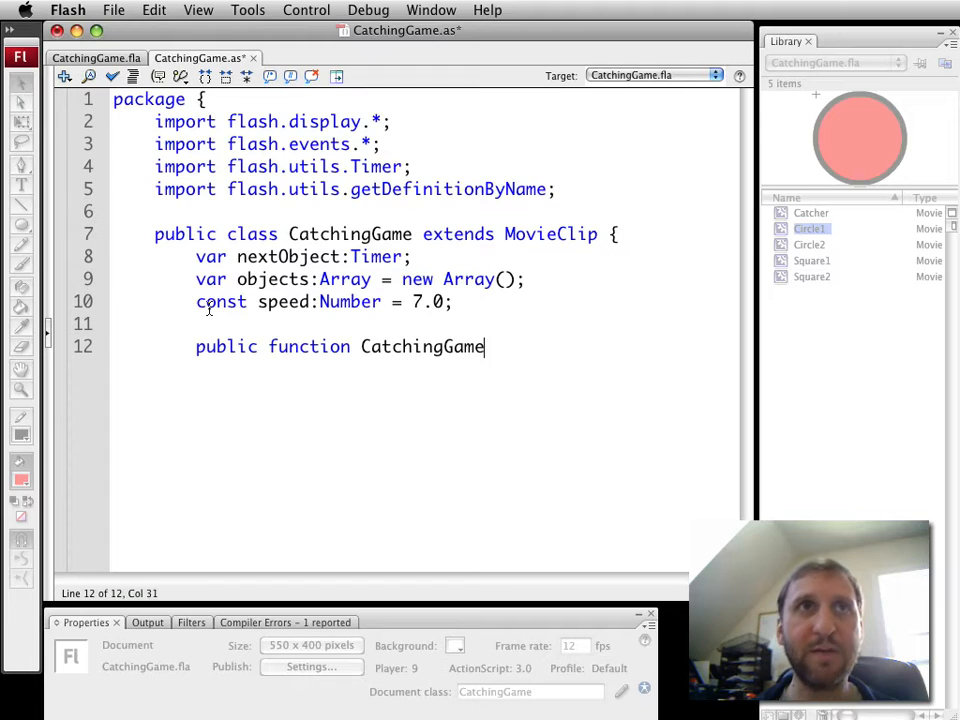
type("() {")
type("s")
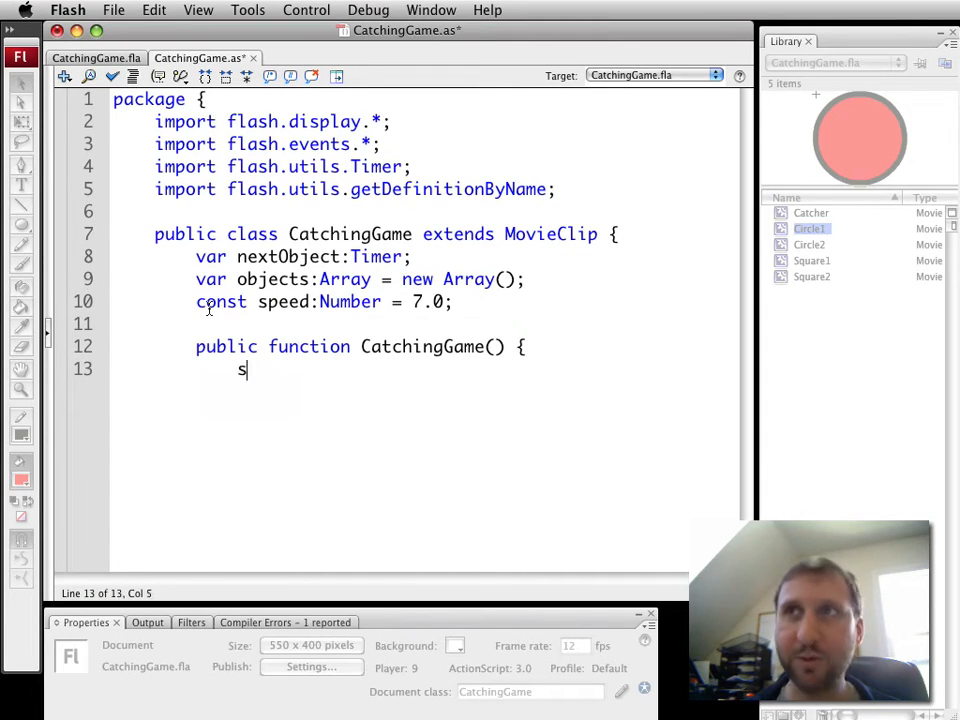
type("etNext")
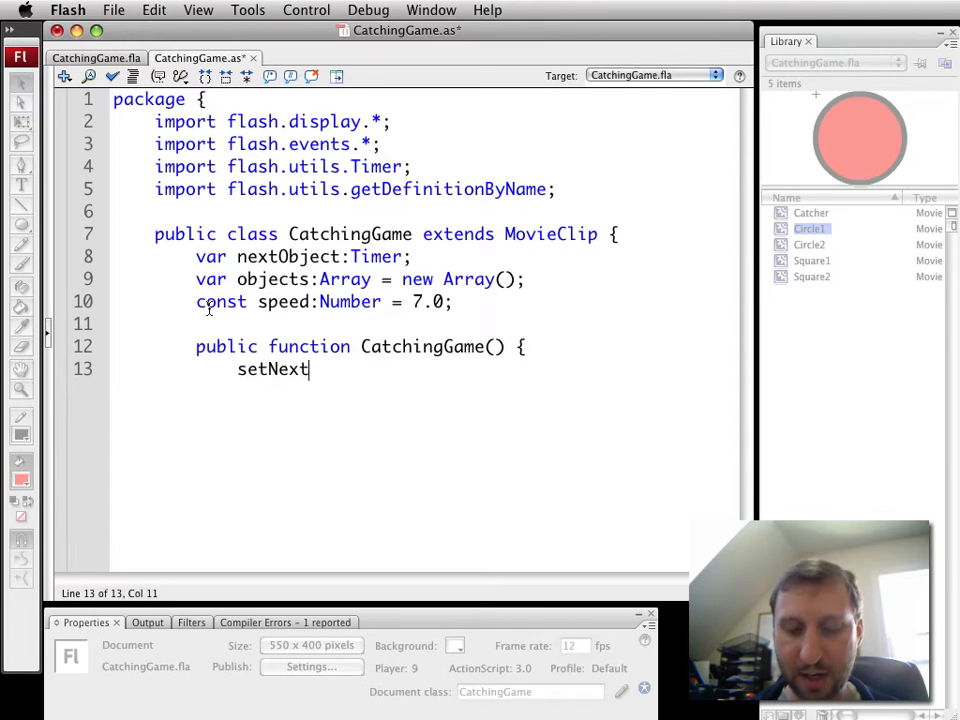
type("Object")
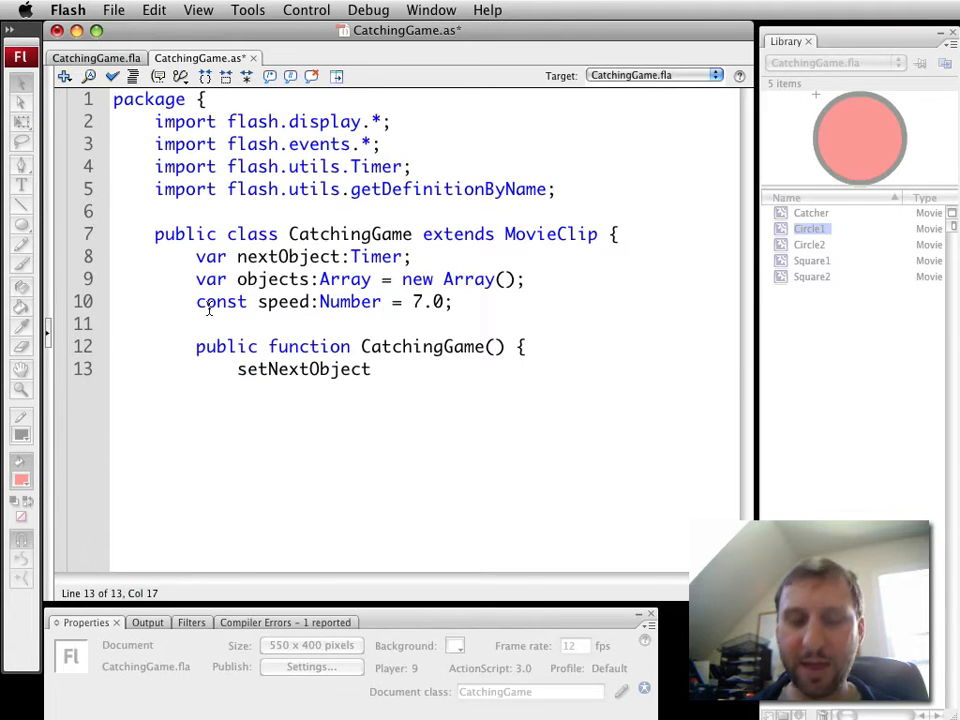
type("();")
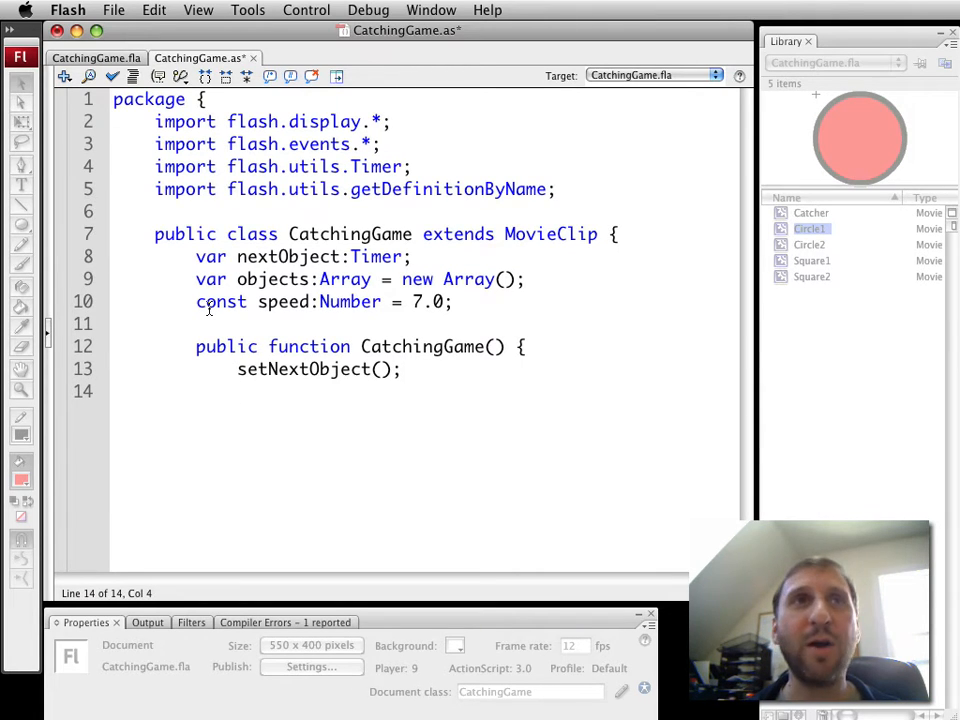
type("addE")
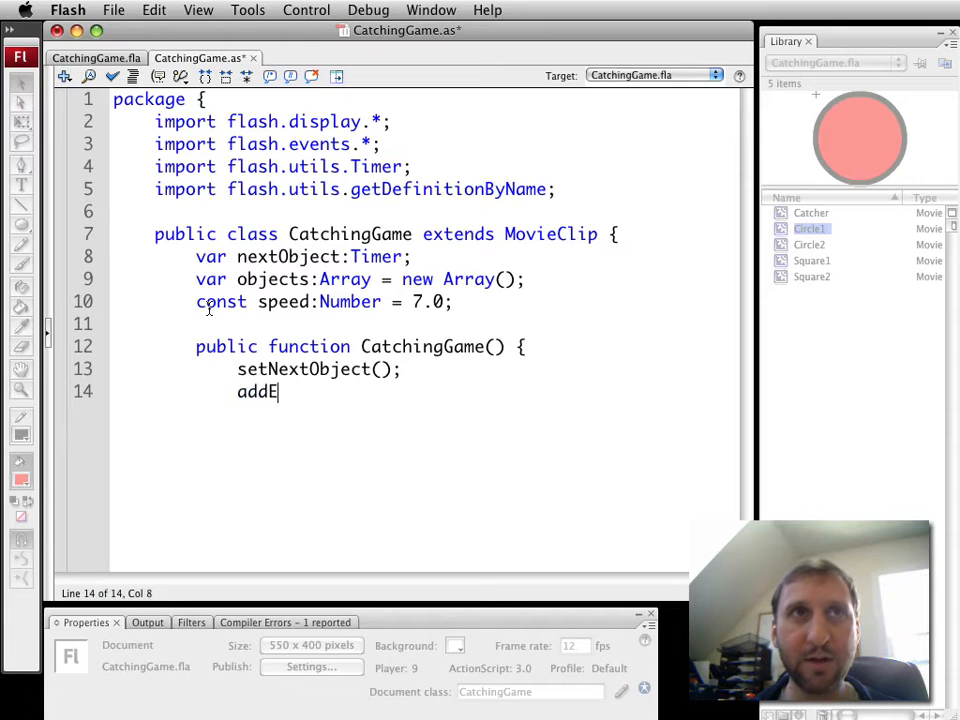
type("ventListener")
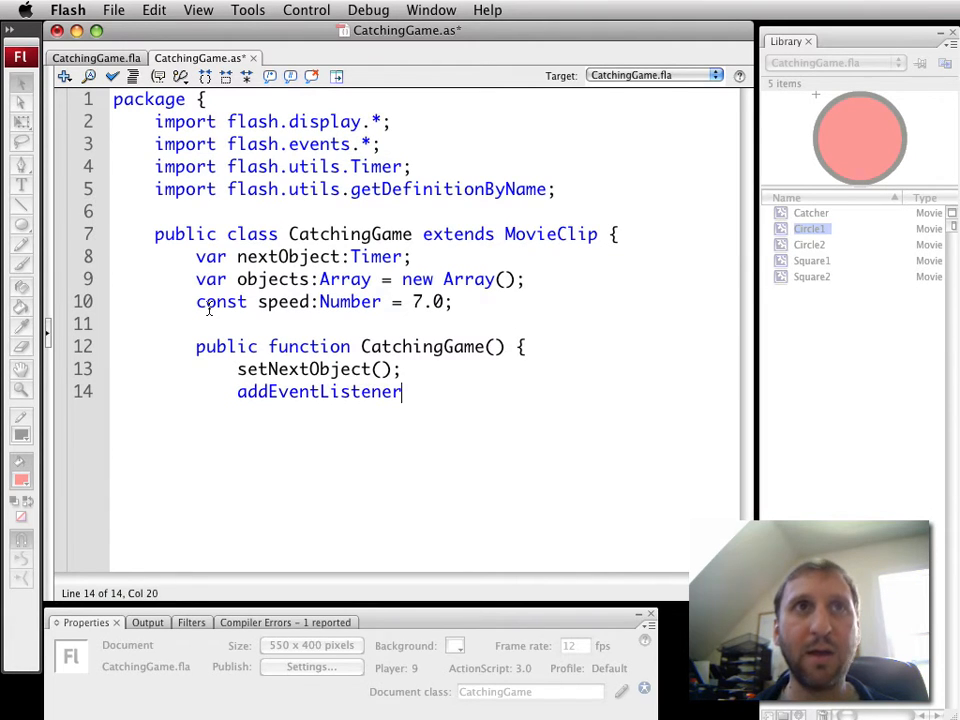
type("(Event>E")
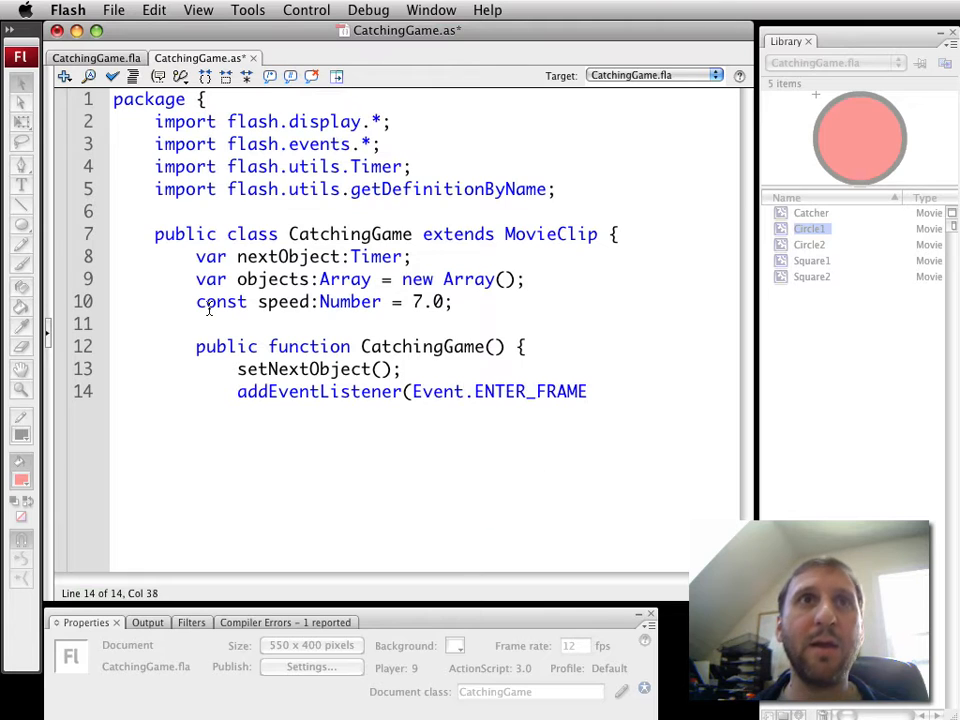
type(",")
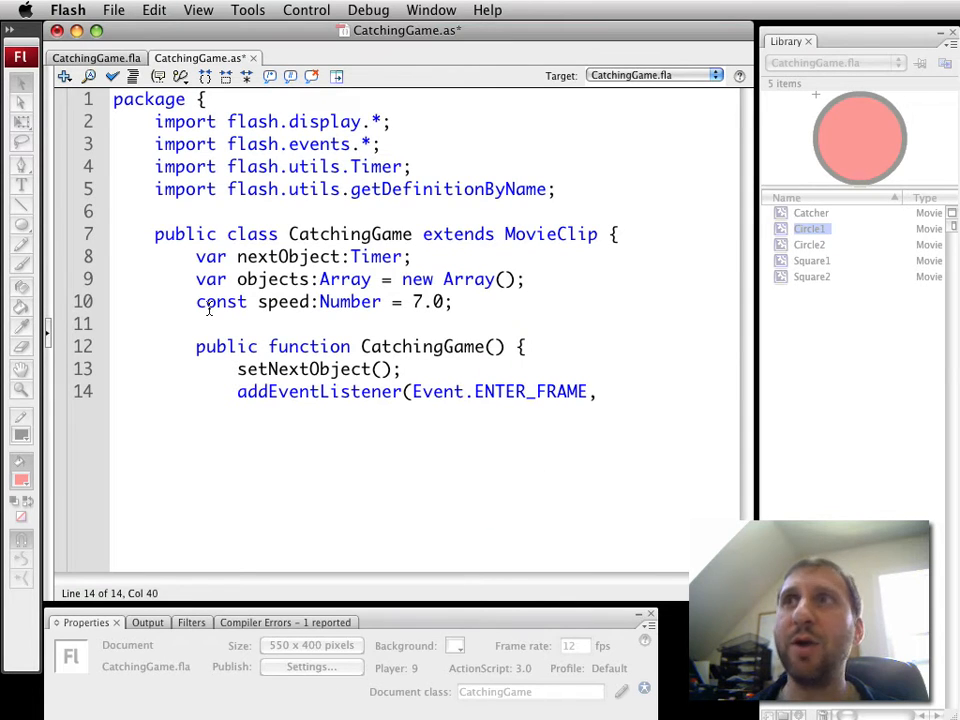
type("moveOb")
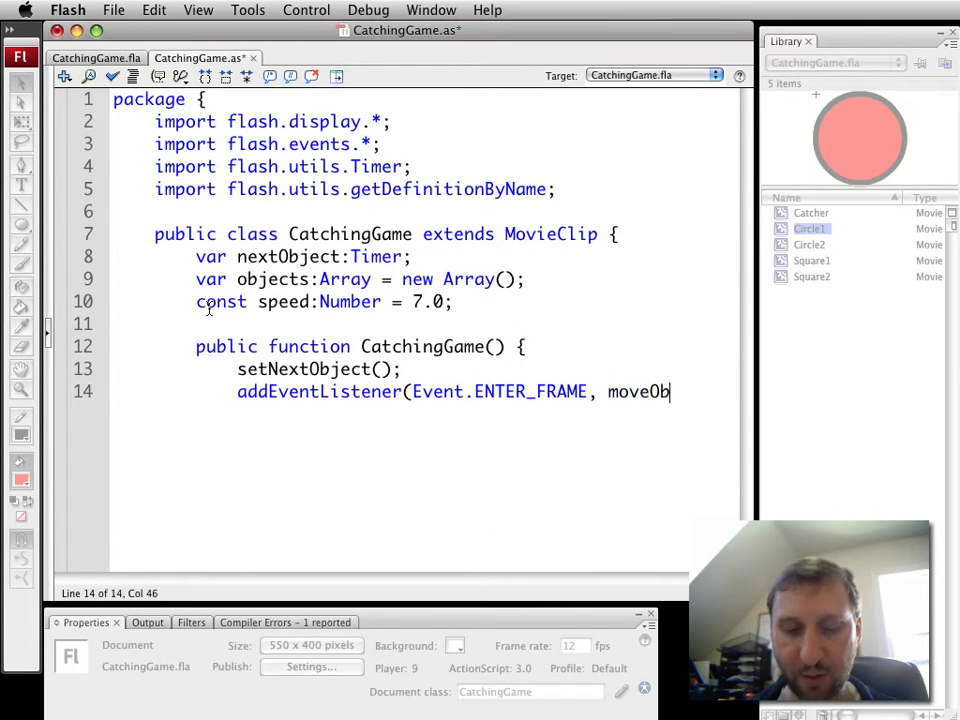
type("ject);")
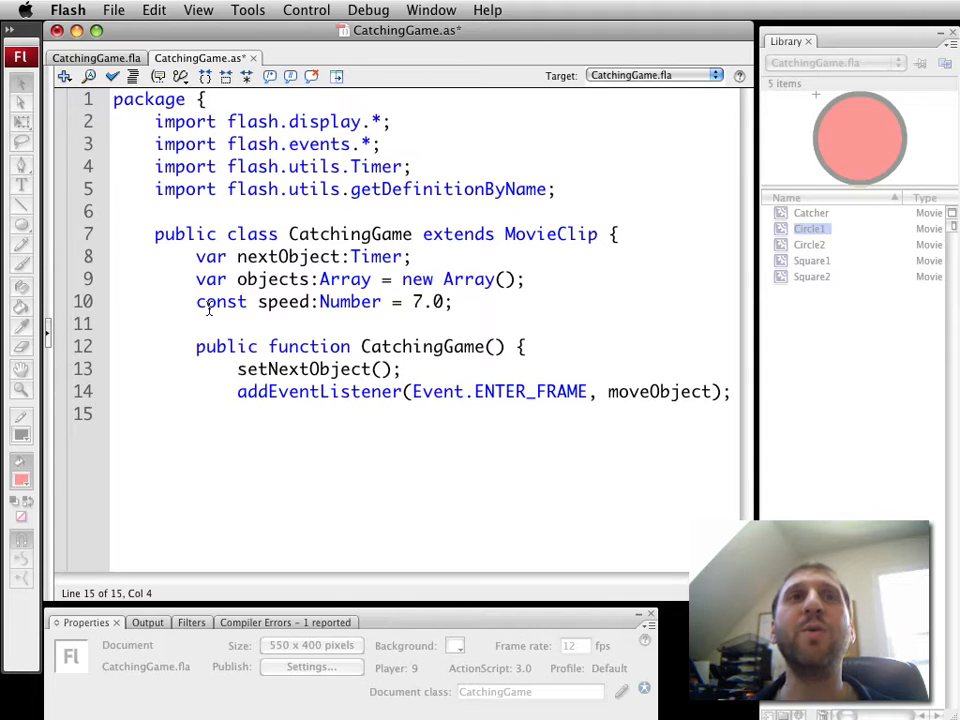
type("}")
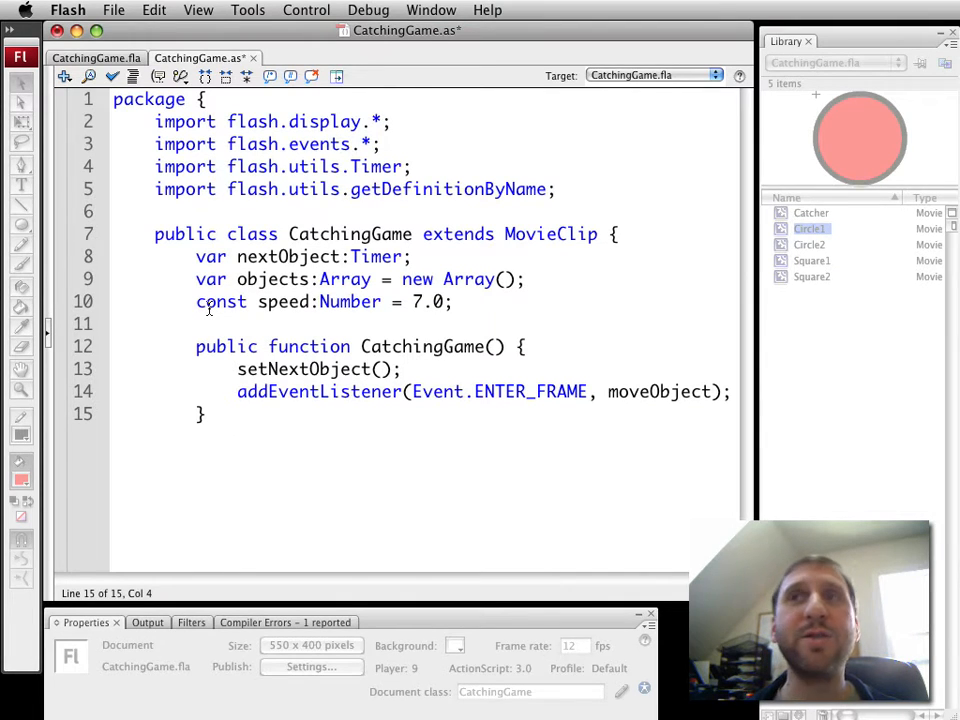
Step: Type the 'public function setNextObject() {' declaration below the constructor
type("pu")
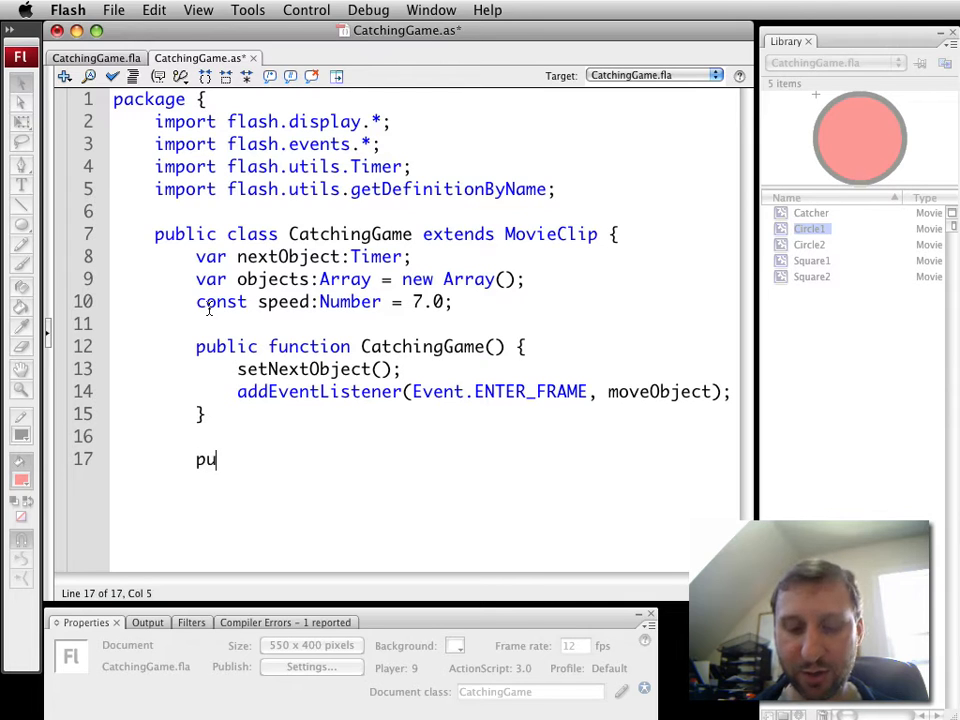
type("blic")
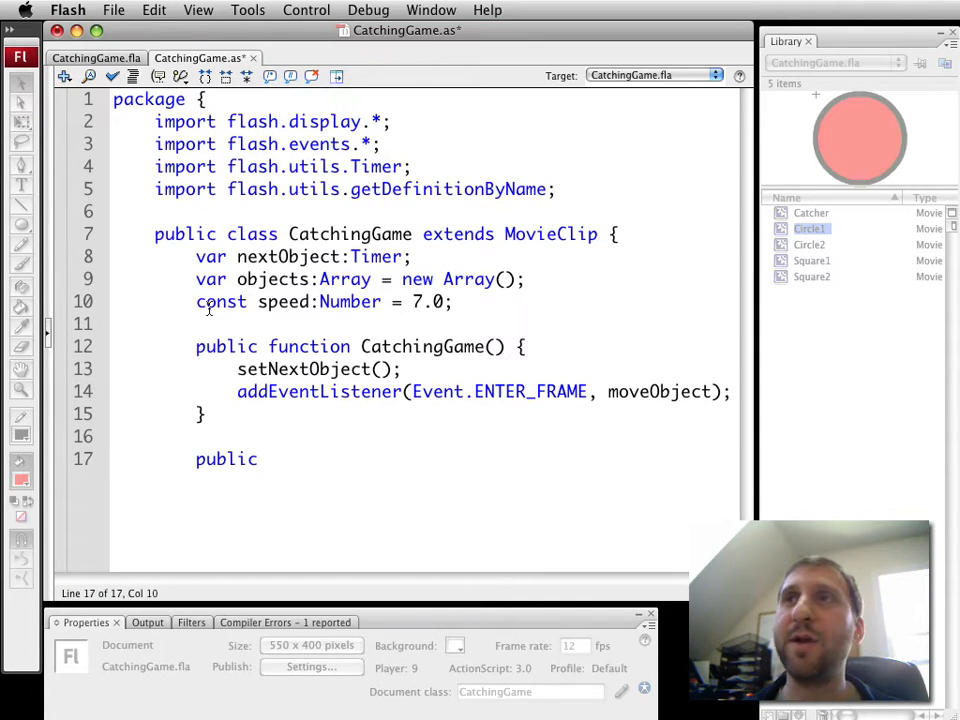
type("function")
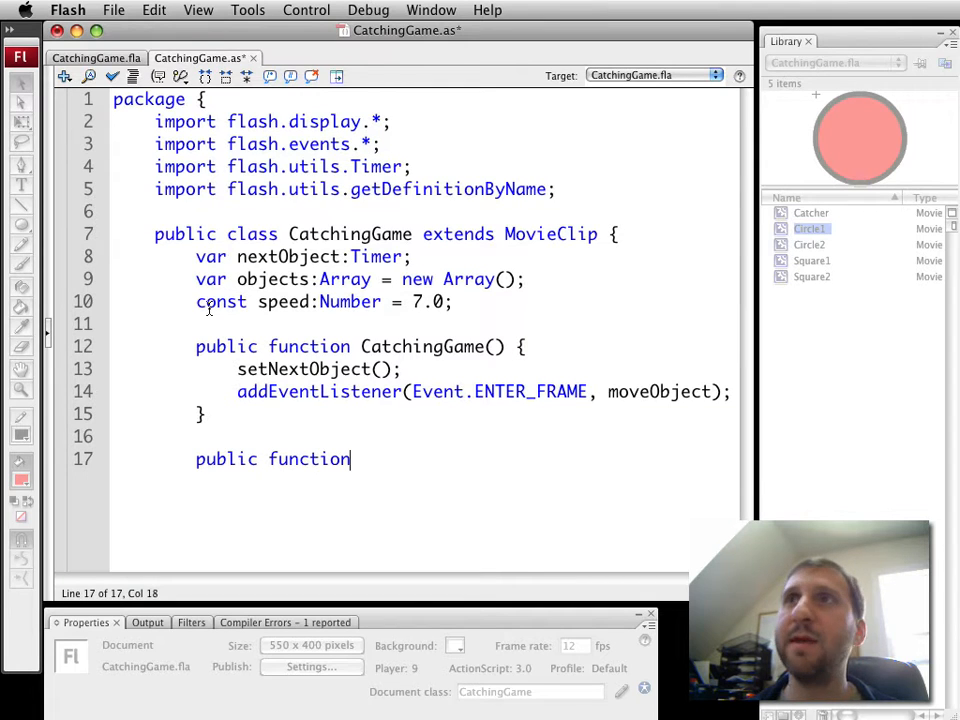
type("setN")
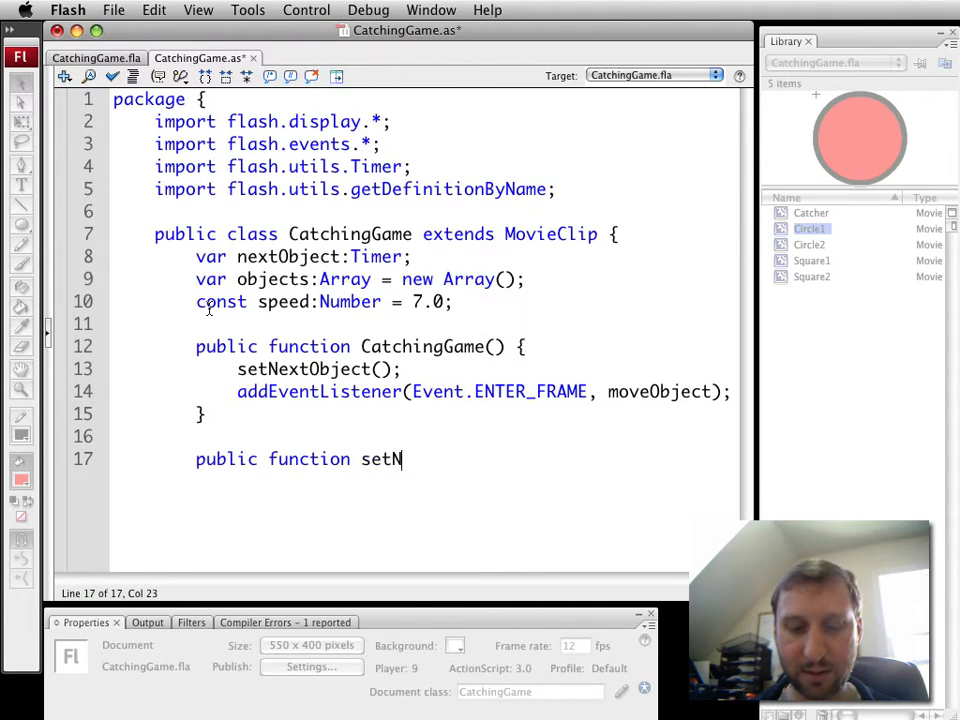
type("extObject")
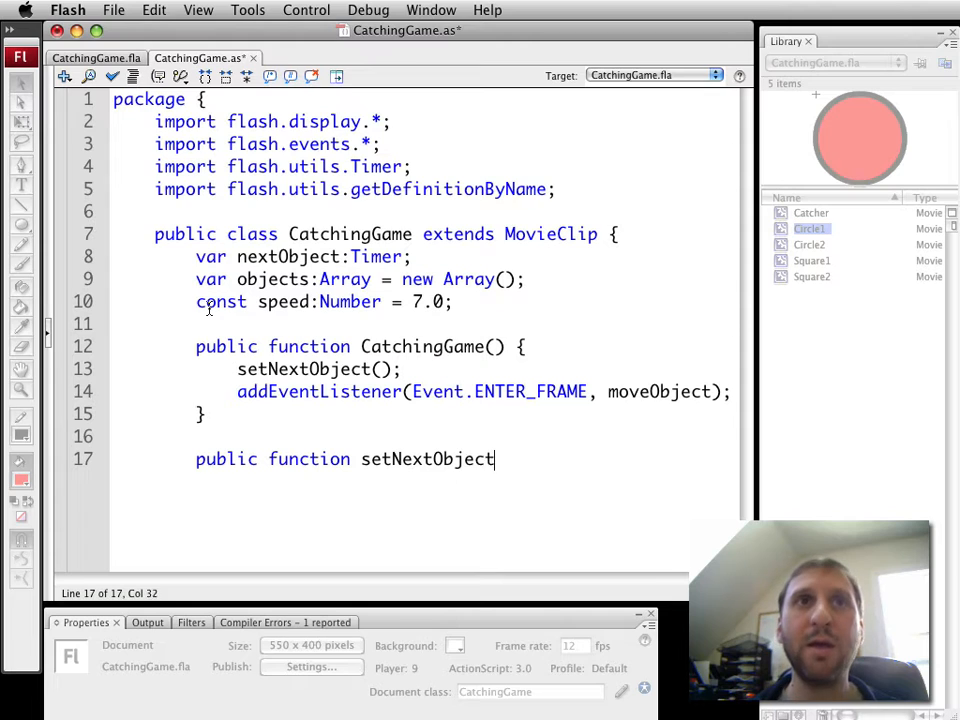
type("() {")
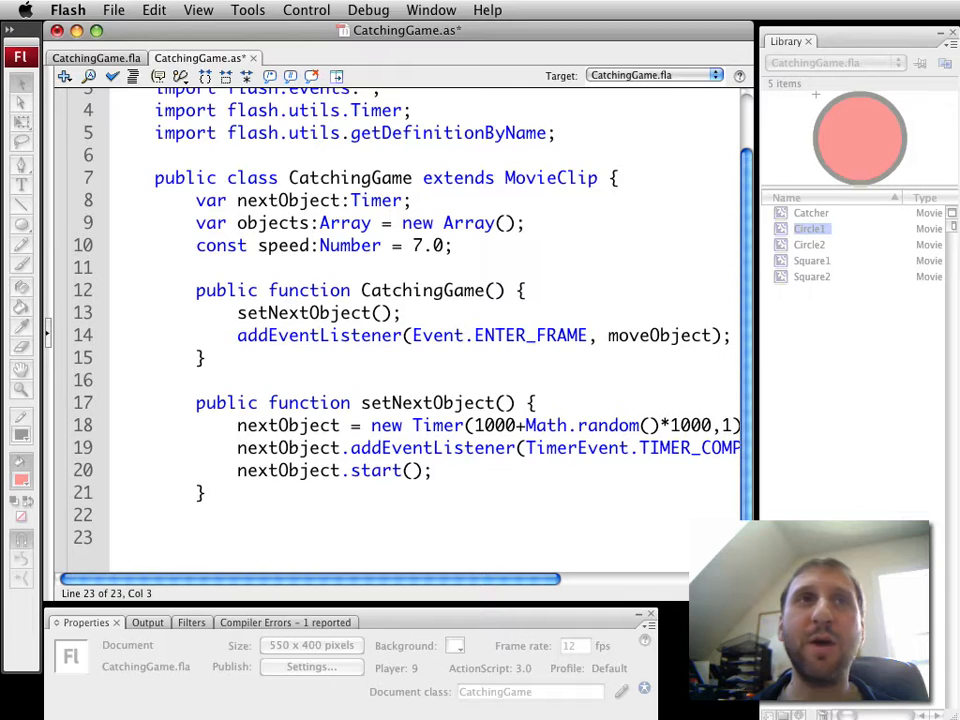
Step: Begin the newObject function with 'public' and scroll down the script
type("publ")
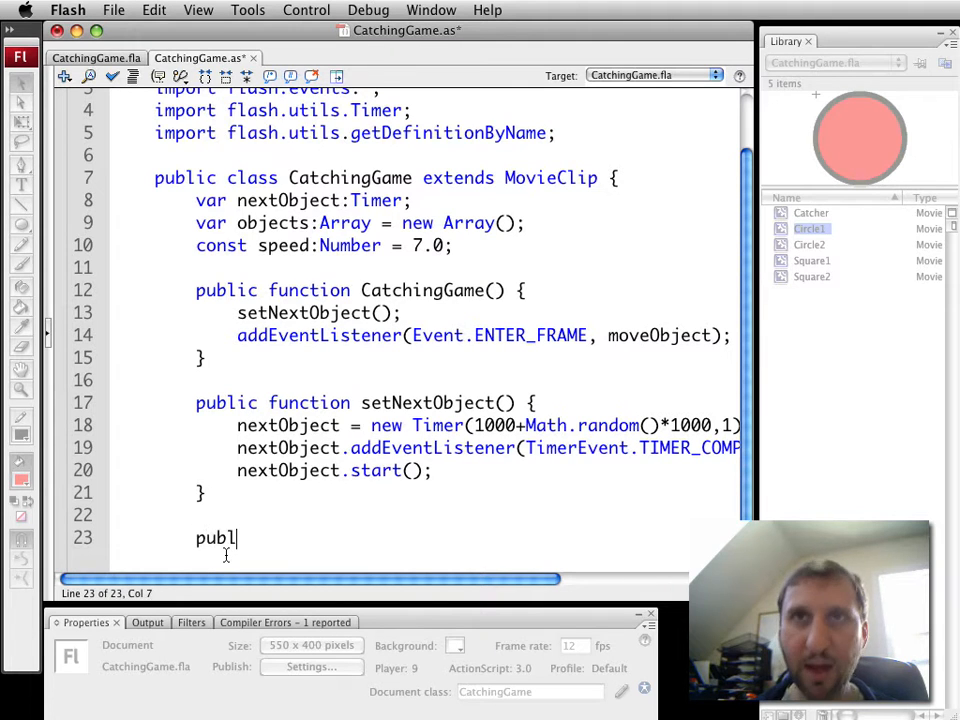
type("ic")
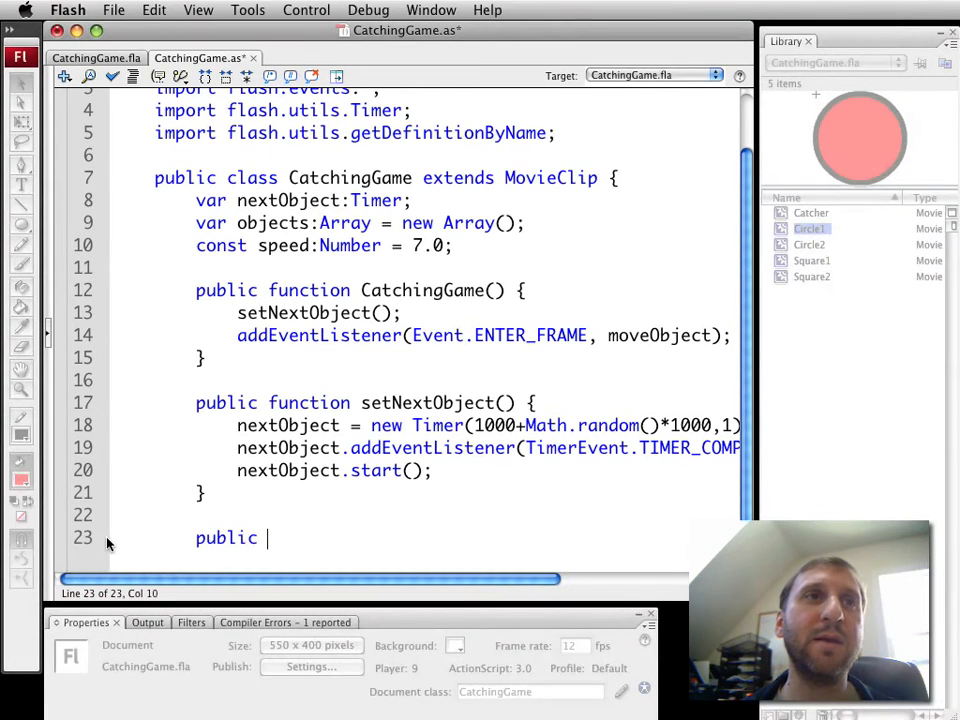
scroll("down", 3)
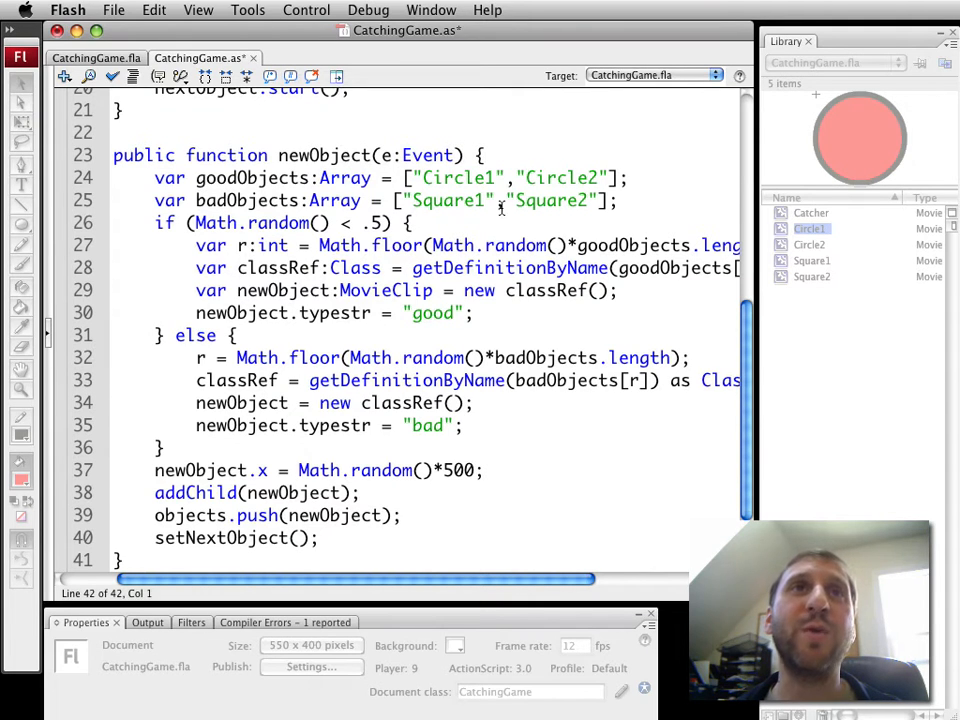
mouse_move(568, 205)
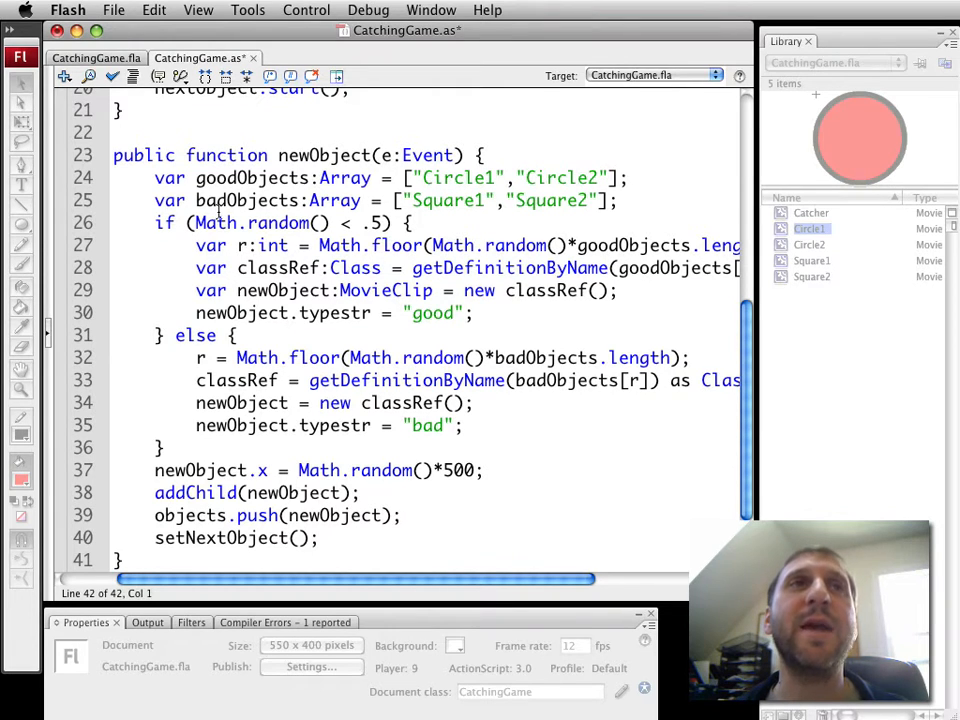
triple_click(400, 178)
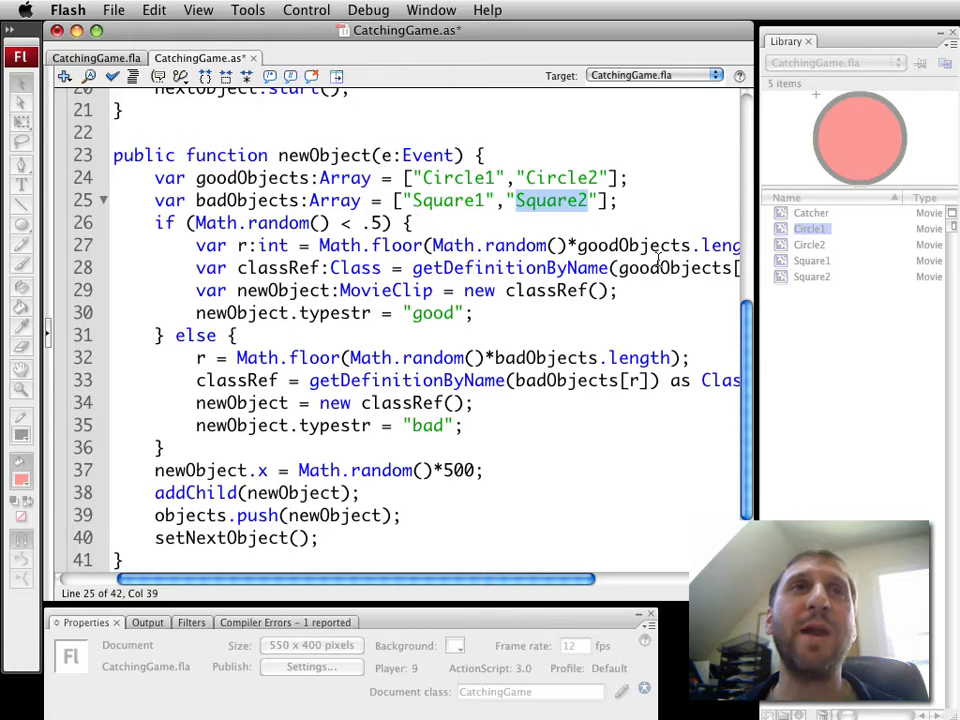
mouse_move(195, 222)
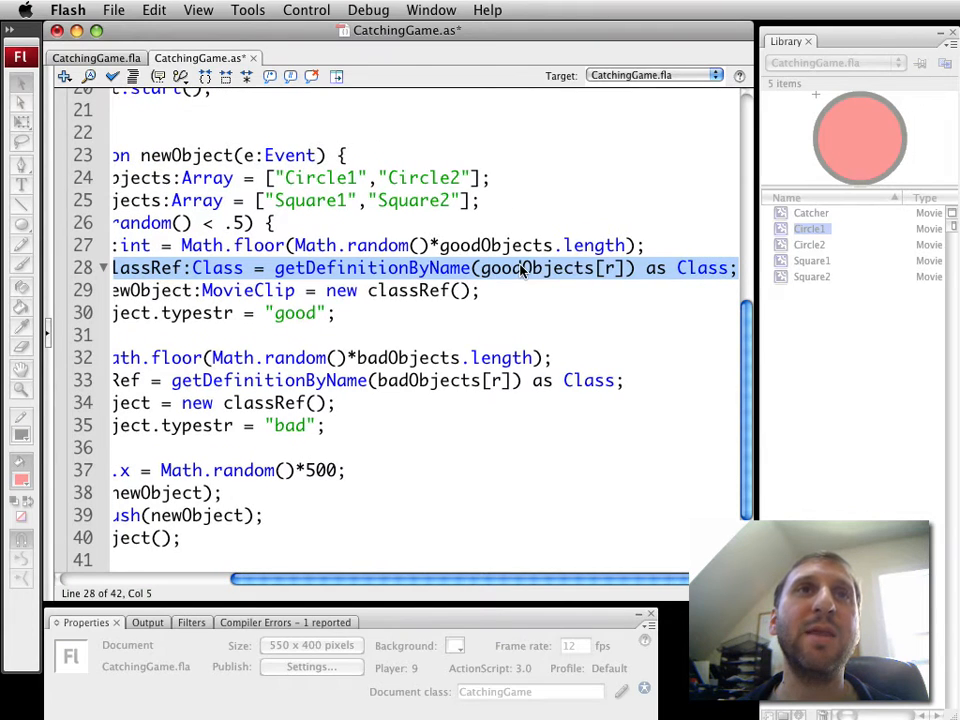
double_click(533, 268)
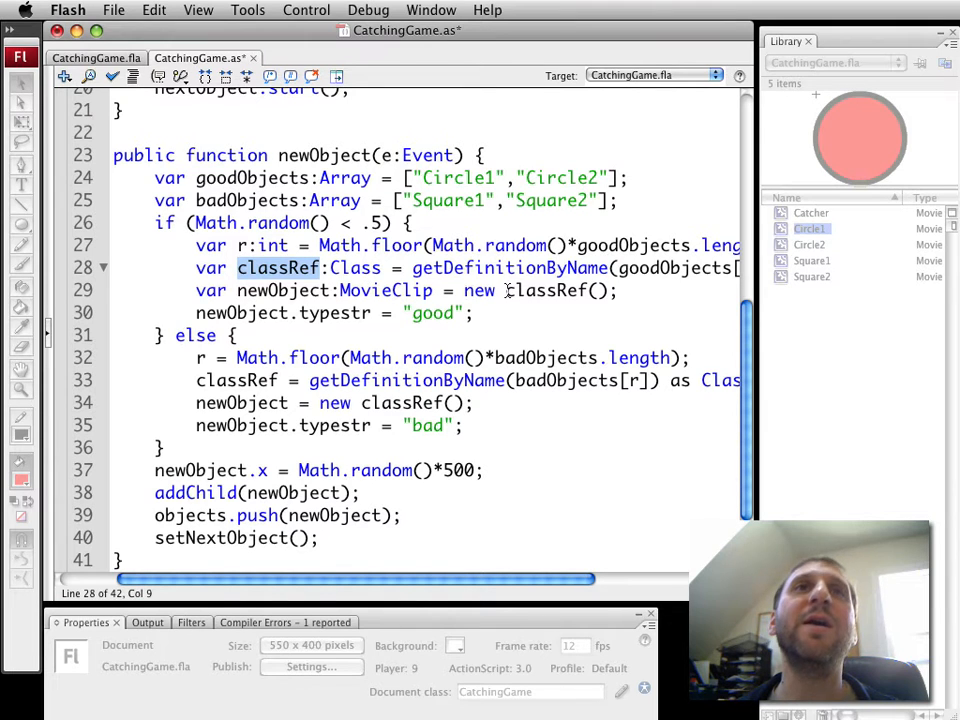
double_click(548, 290)
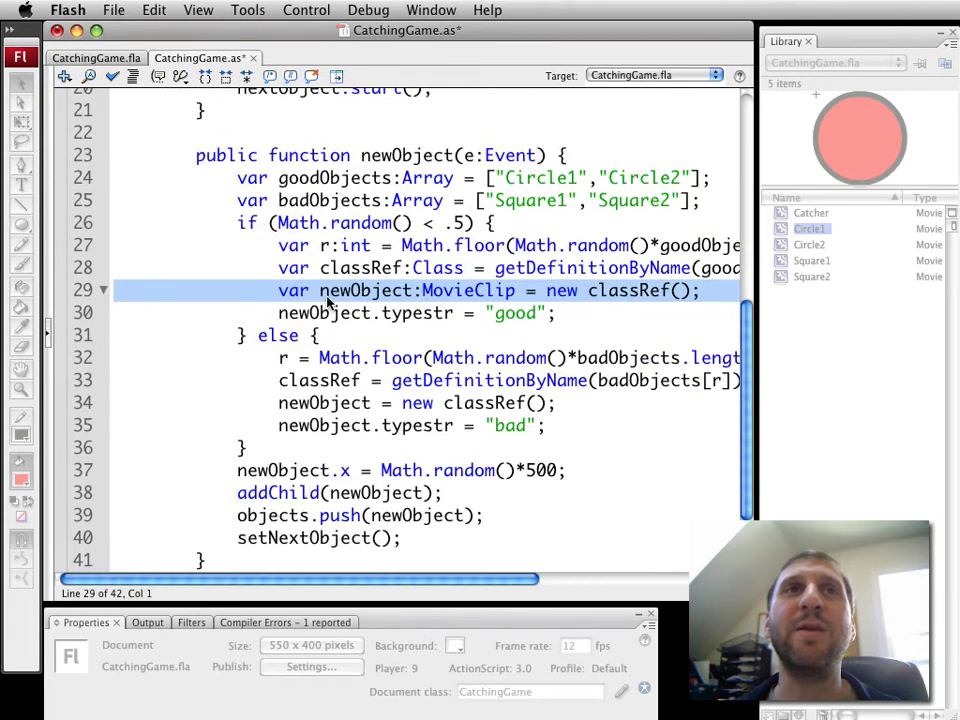
double_click(630, 290)
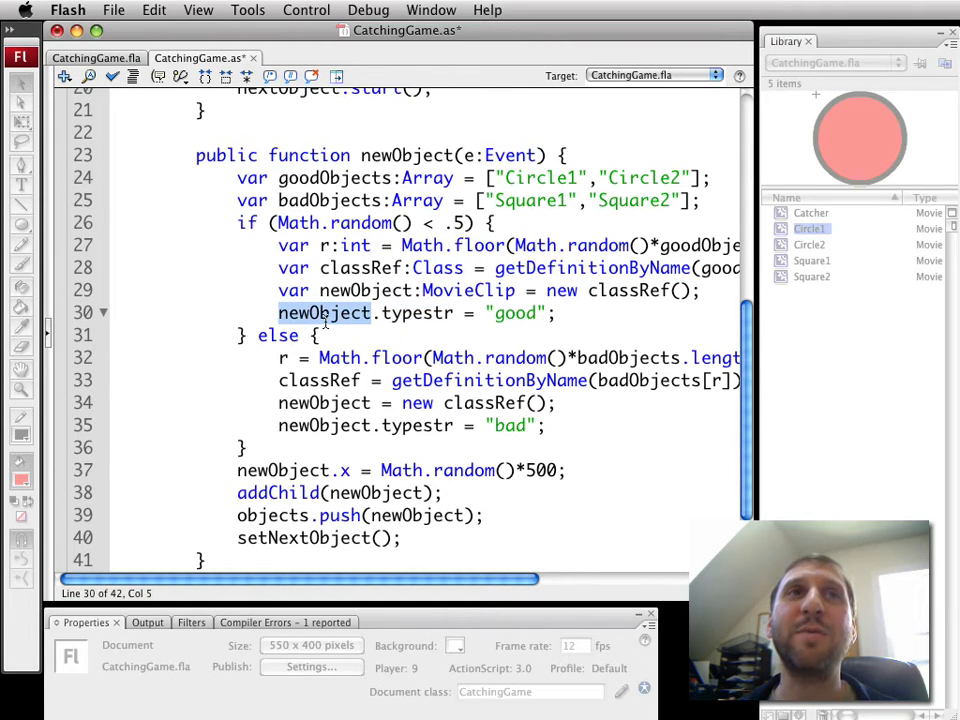
double_click(516, 312)
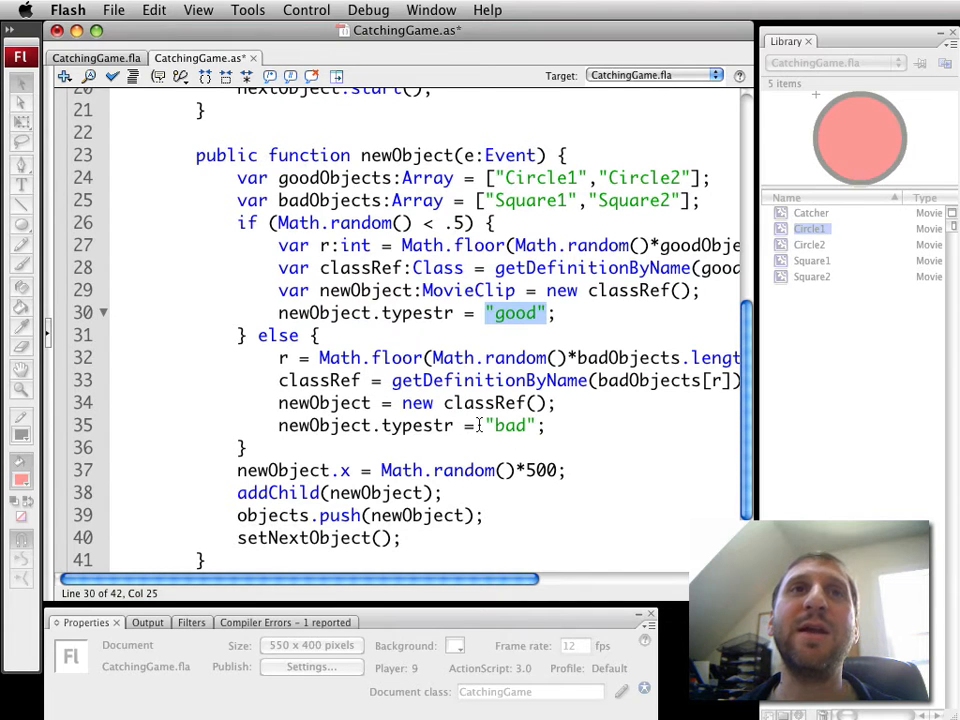
left_click(512, 425)
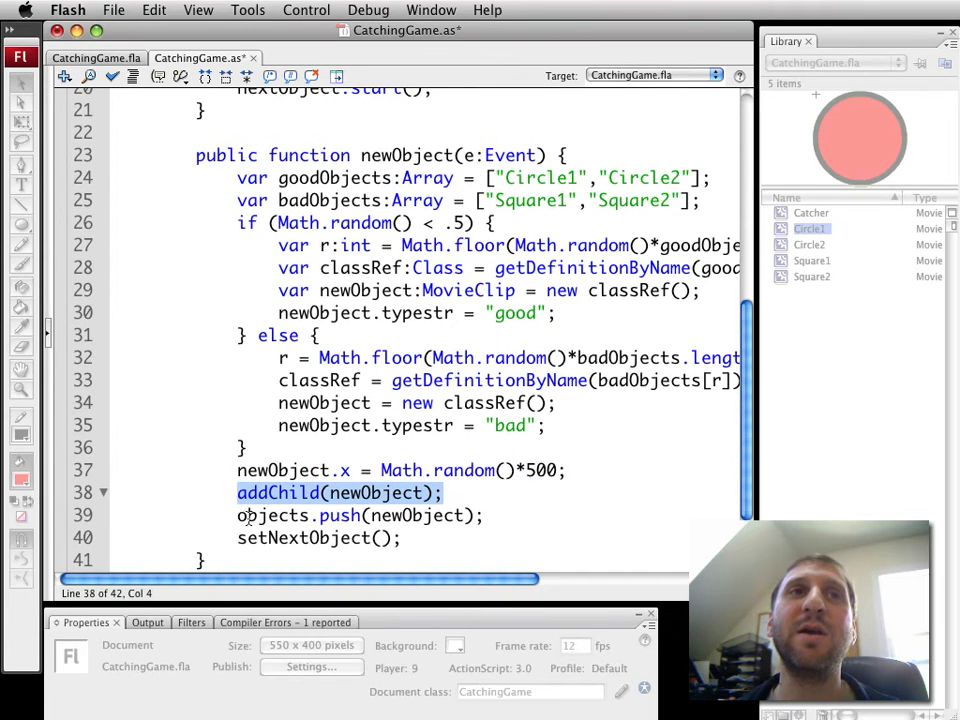
left_click(280, 515)
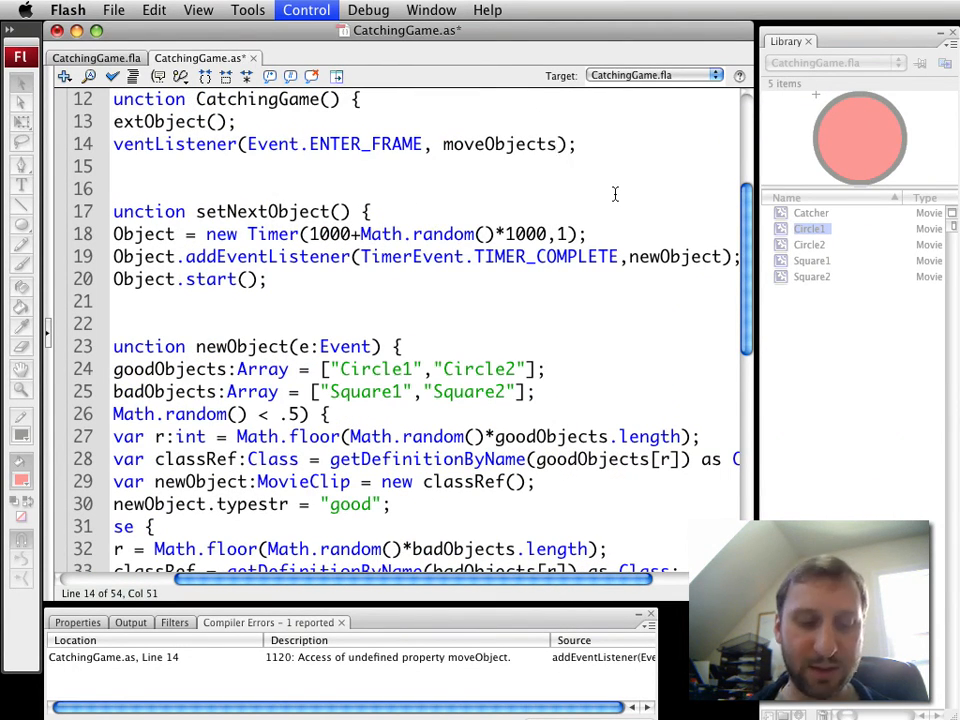
Step: Test the movie to watch circles and squares fall, then close CatchingGame.swf
left_click(306, 10)
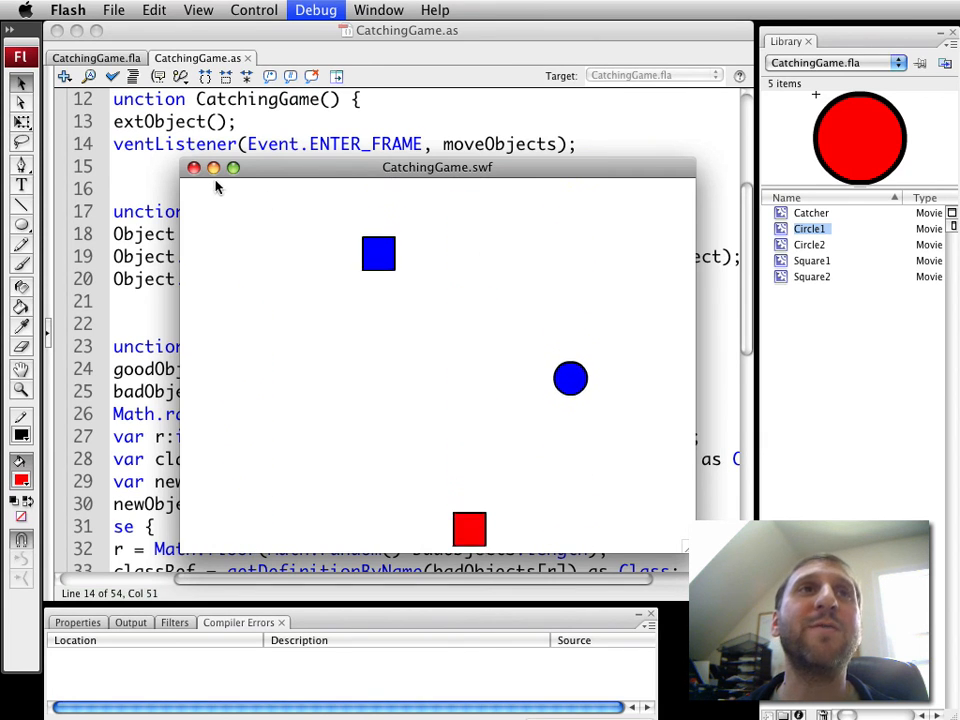
left_click(193, 167)
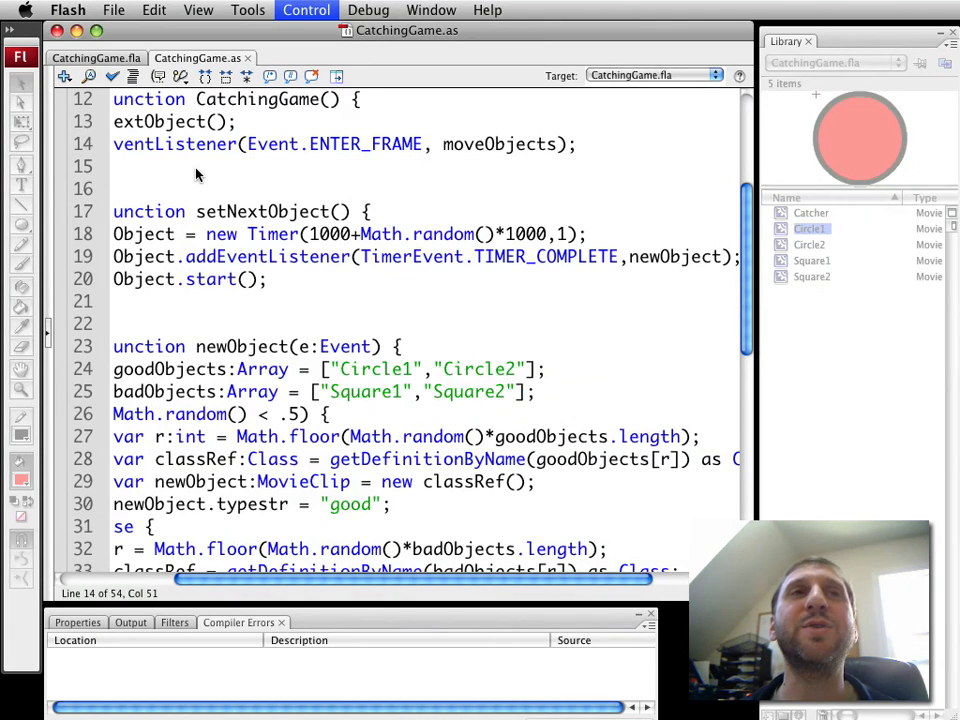